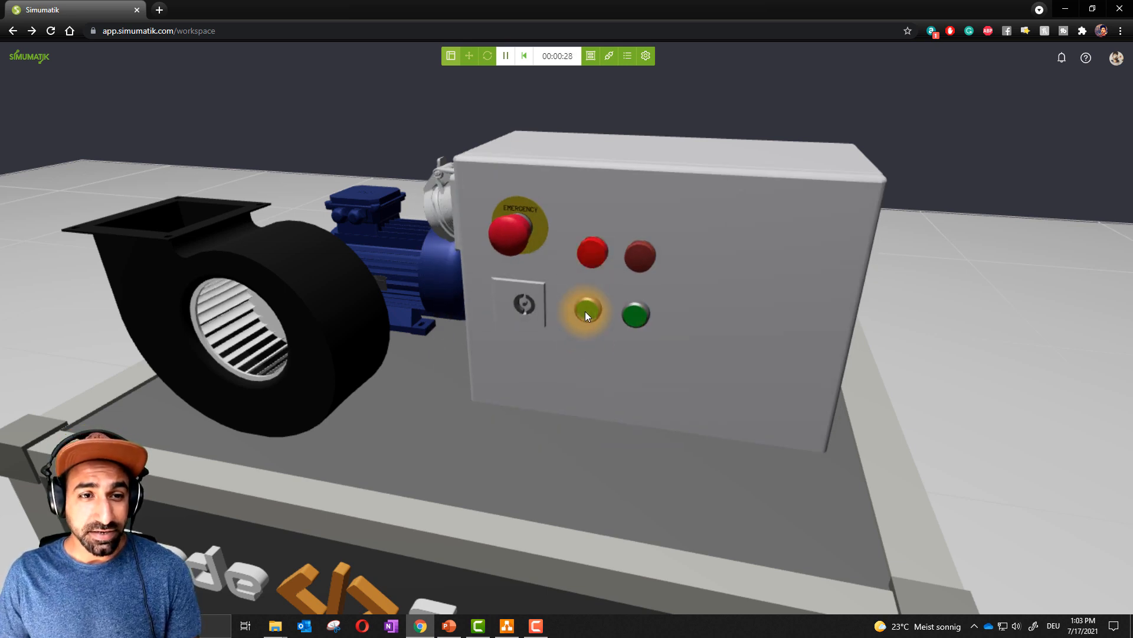
Step: Run the fan motor forward with the left green button, then reverse it with the right one
left_click(589, 314)
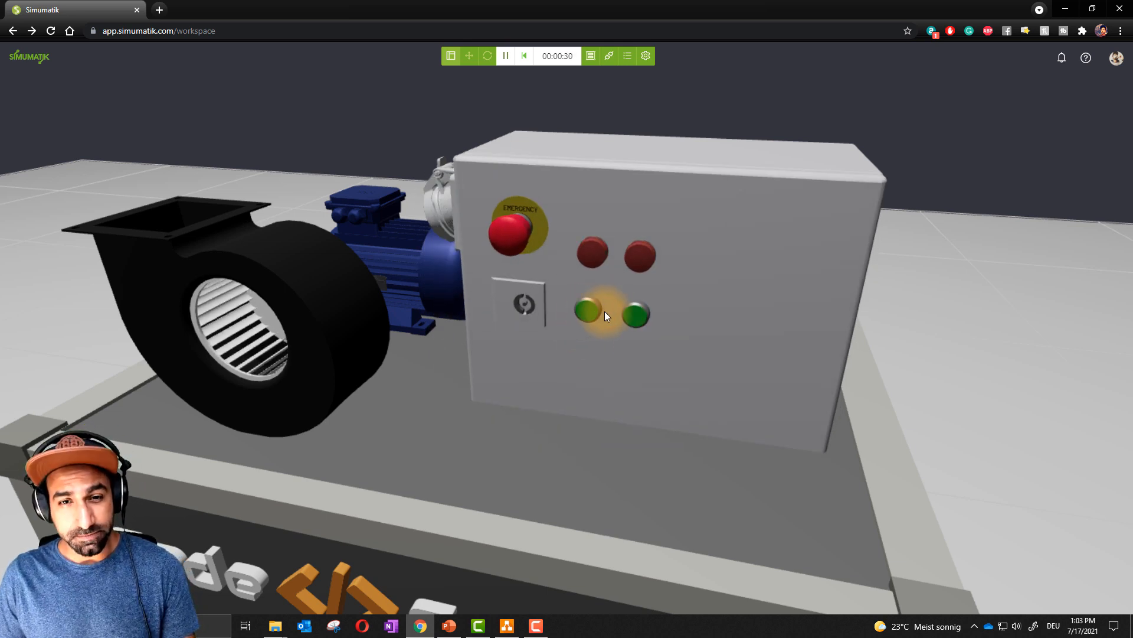
left_click(635, 317)
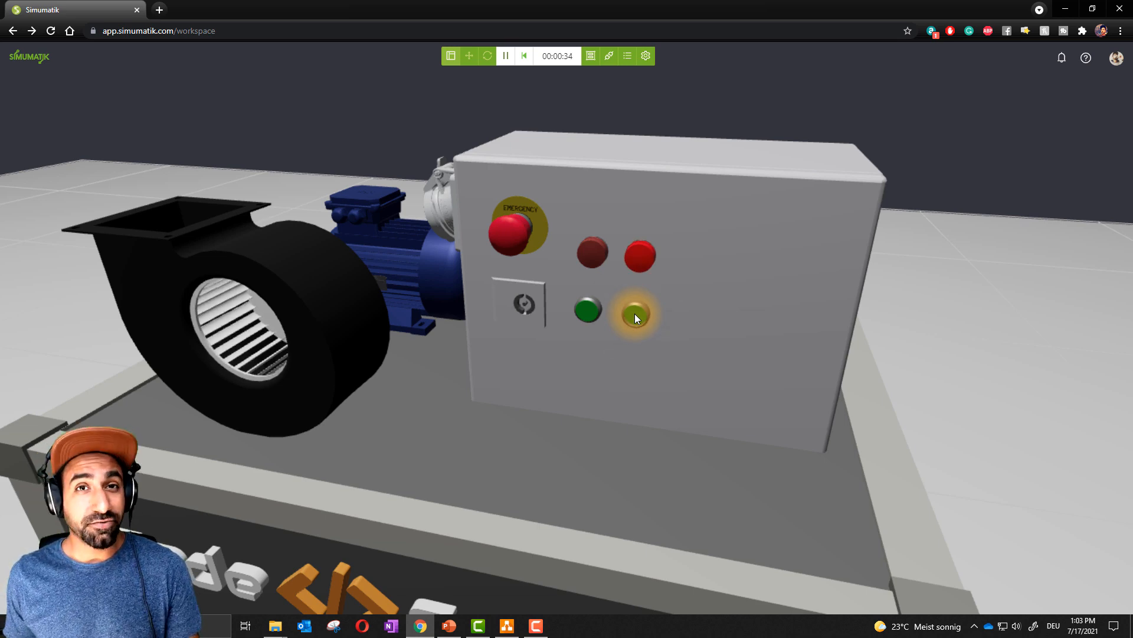
left_click(448, 625)
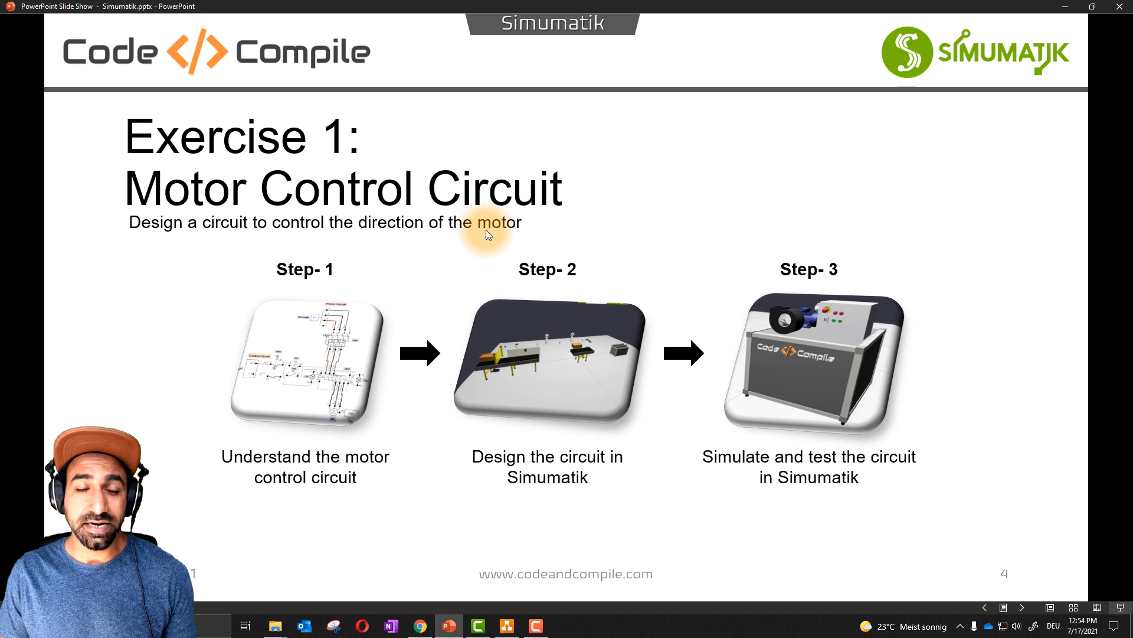
mouse_move(331, 403)
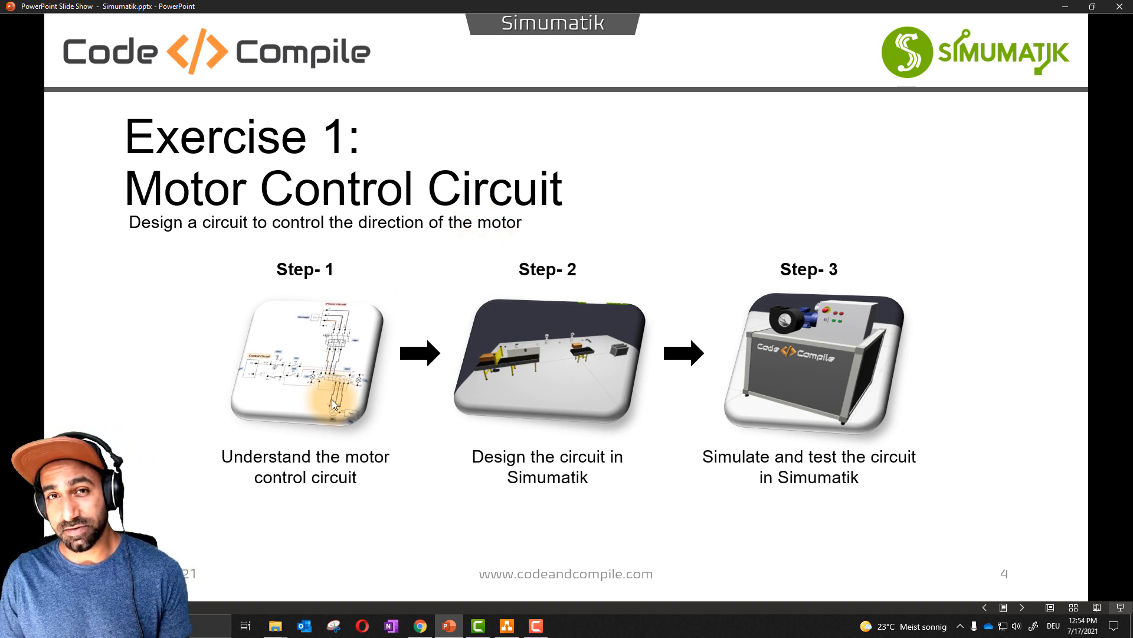
mouse_move(276, 368)
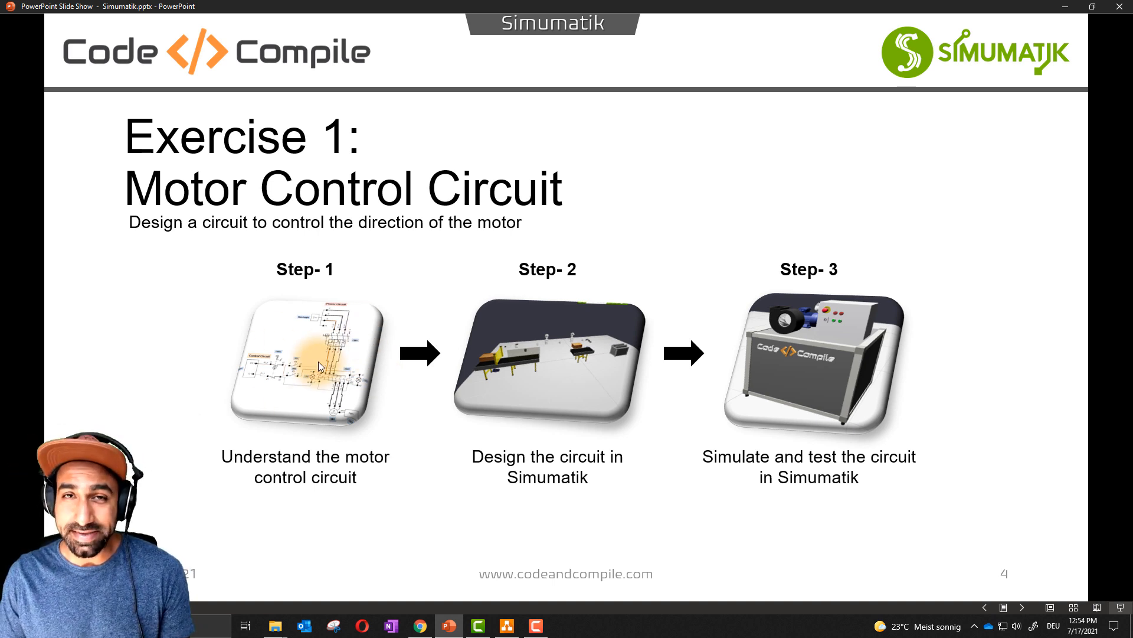
mouse_move(425, 515)
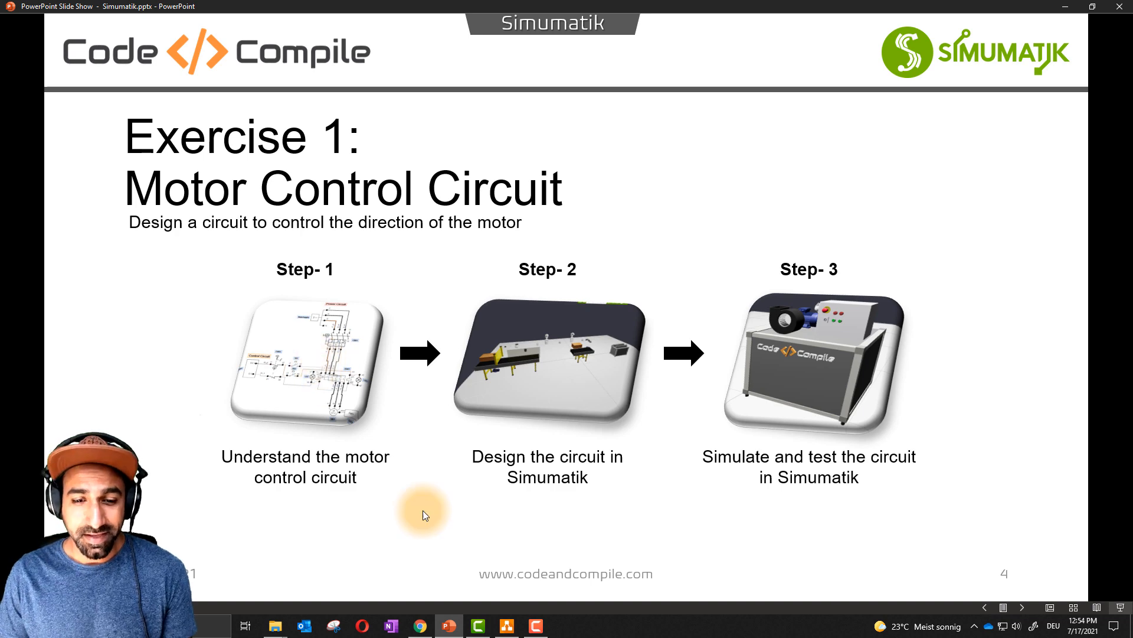
left_click(506, 626)
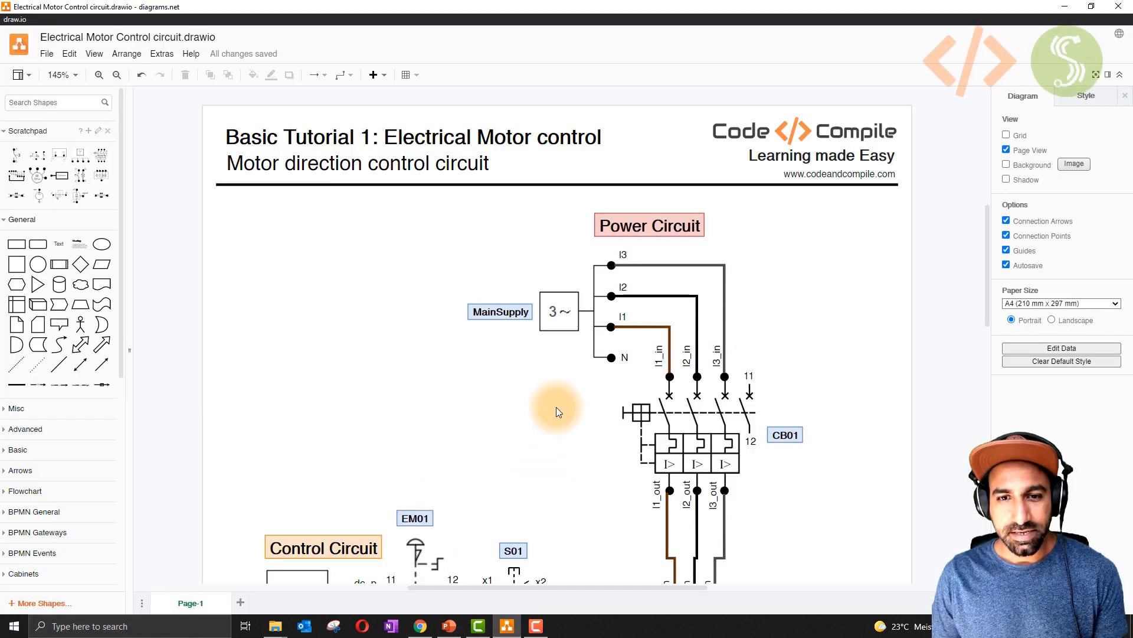
left_click(558, 311)
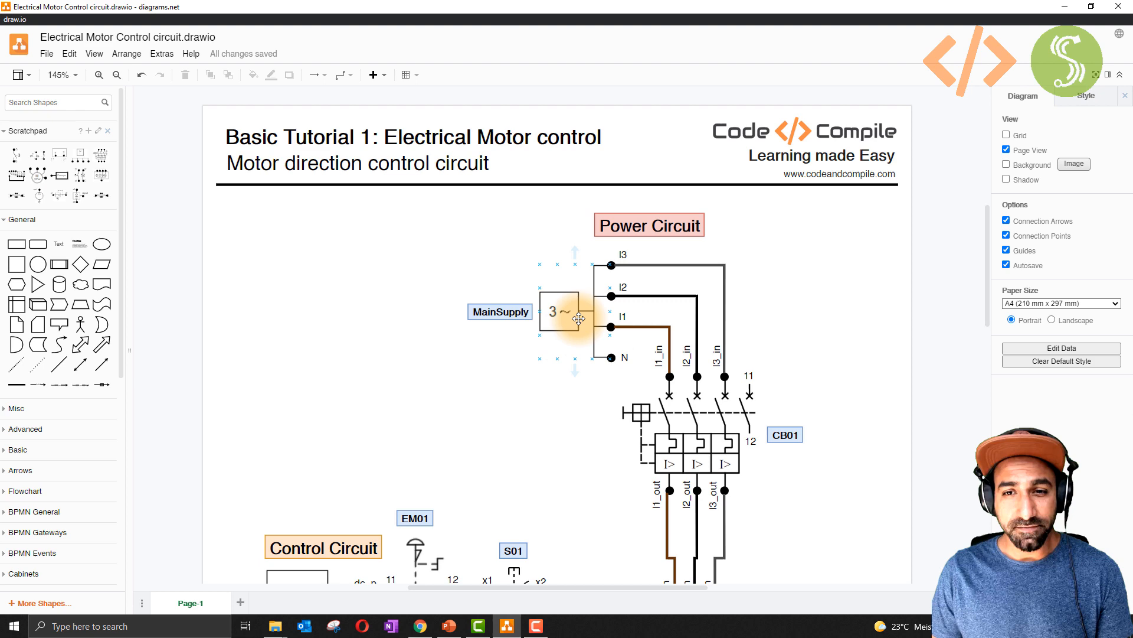
scroll("down", 3)
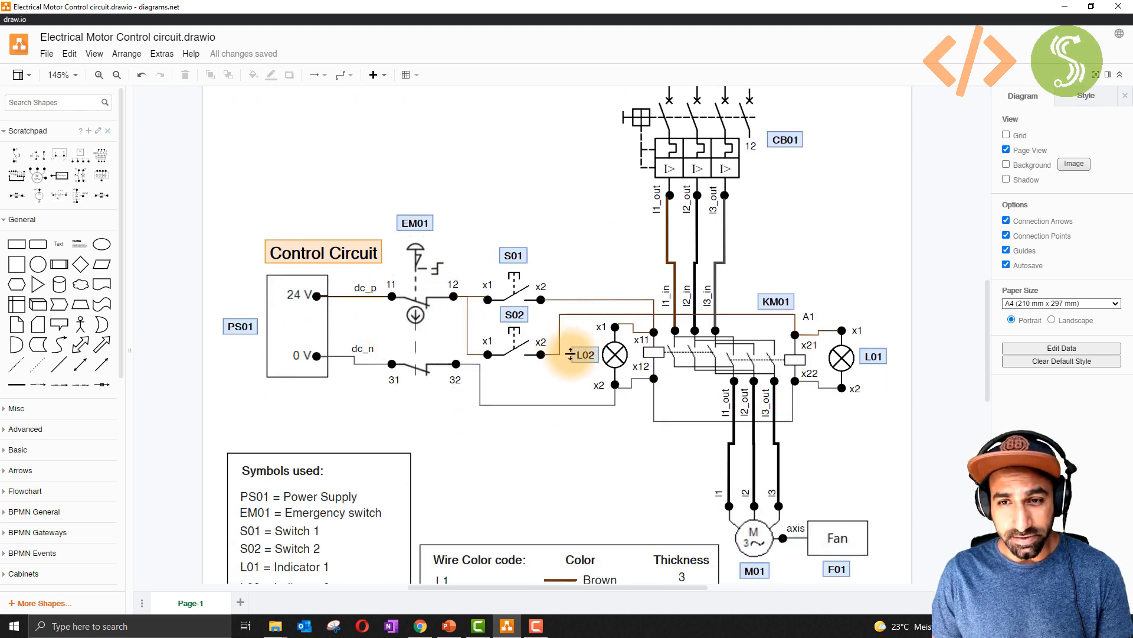
scroll("up", 3)
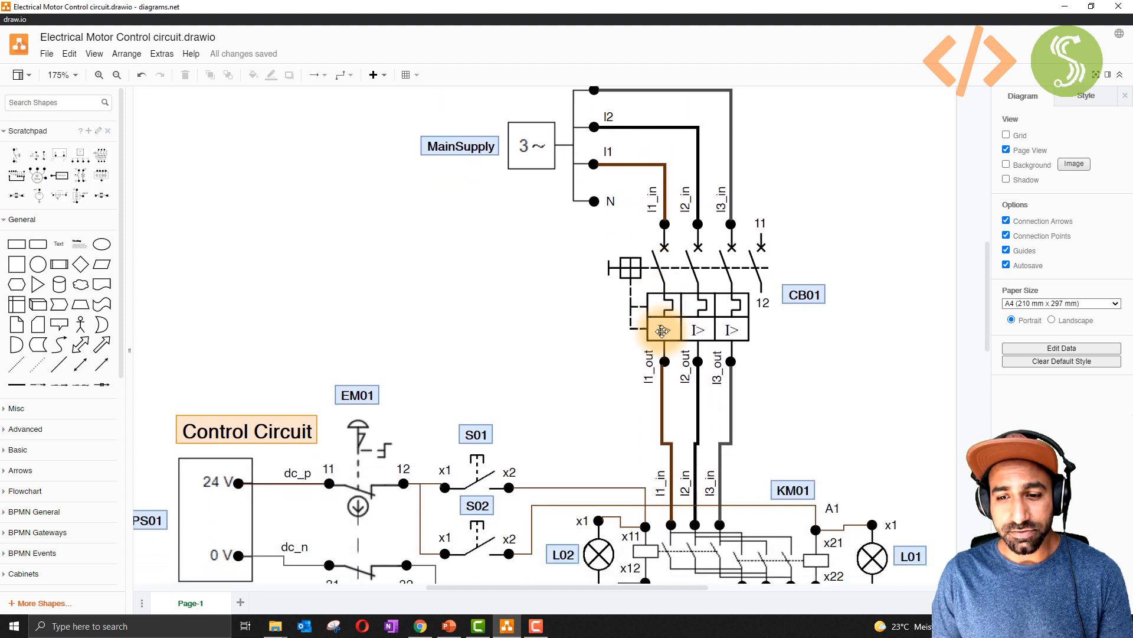
scroll("up", 3)
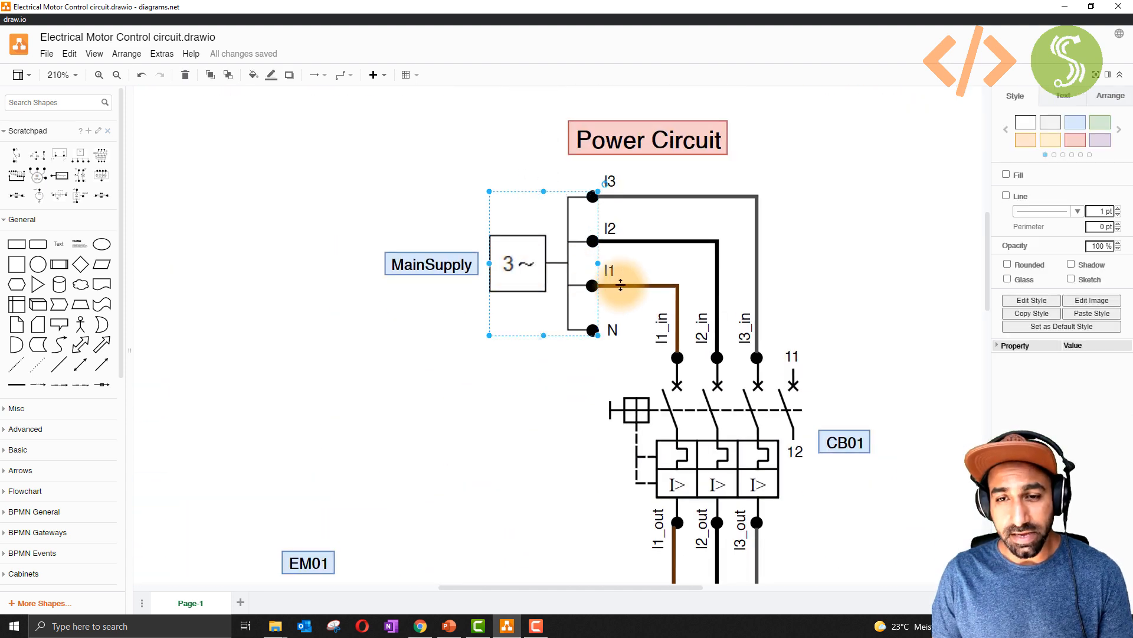
scroll("down", 3)
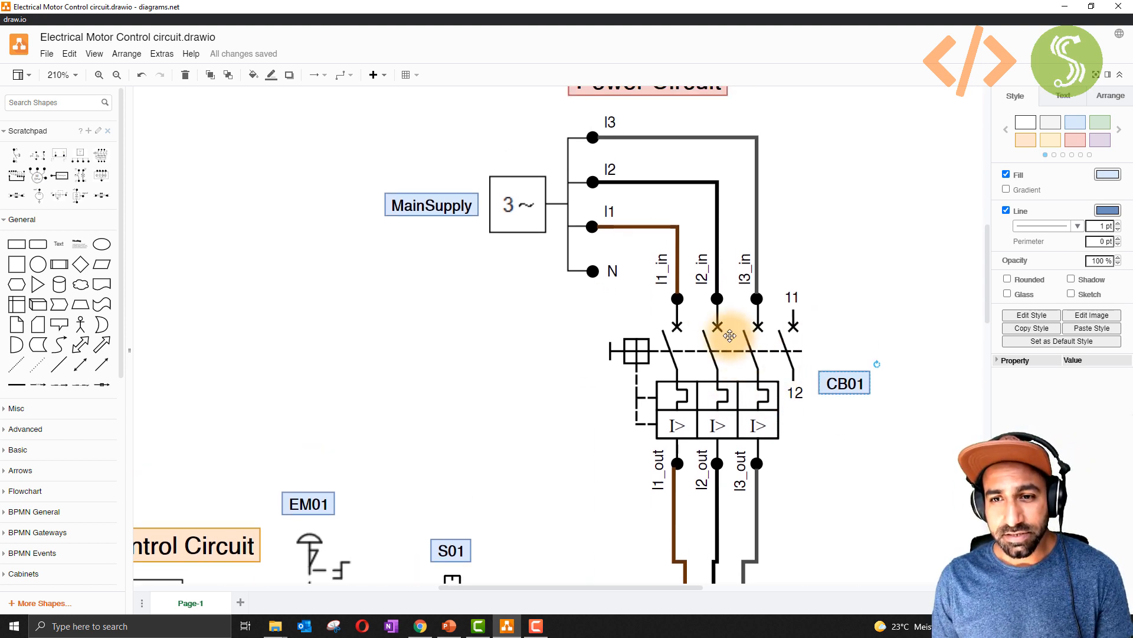
mouse_move(585, 227)
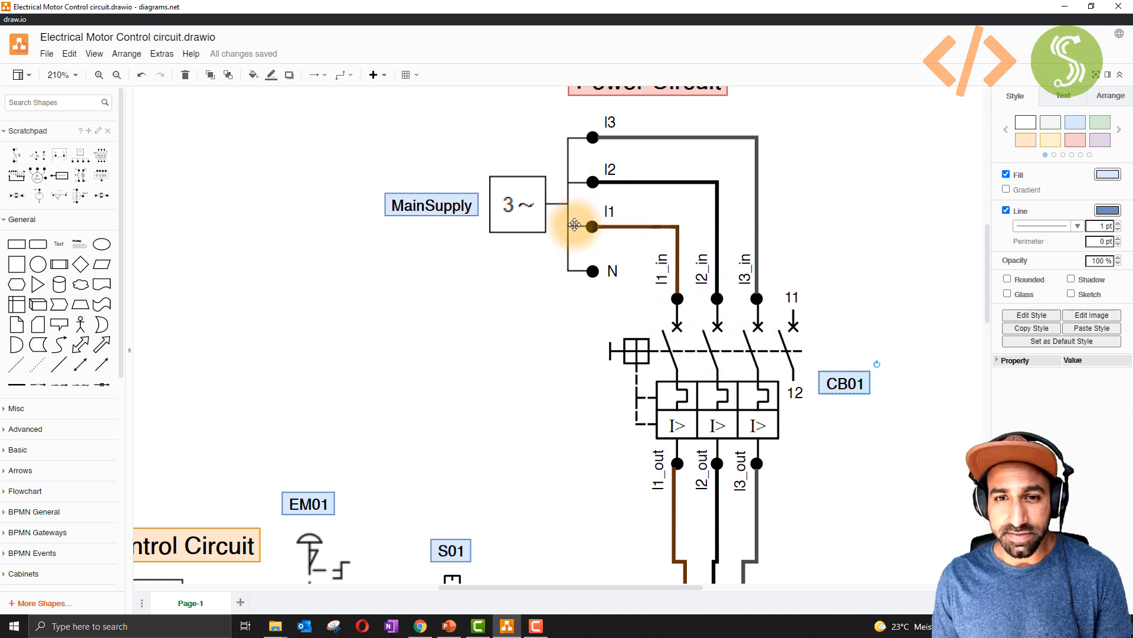
scroll("down", 3)
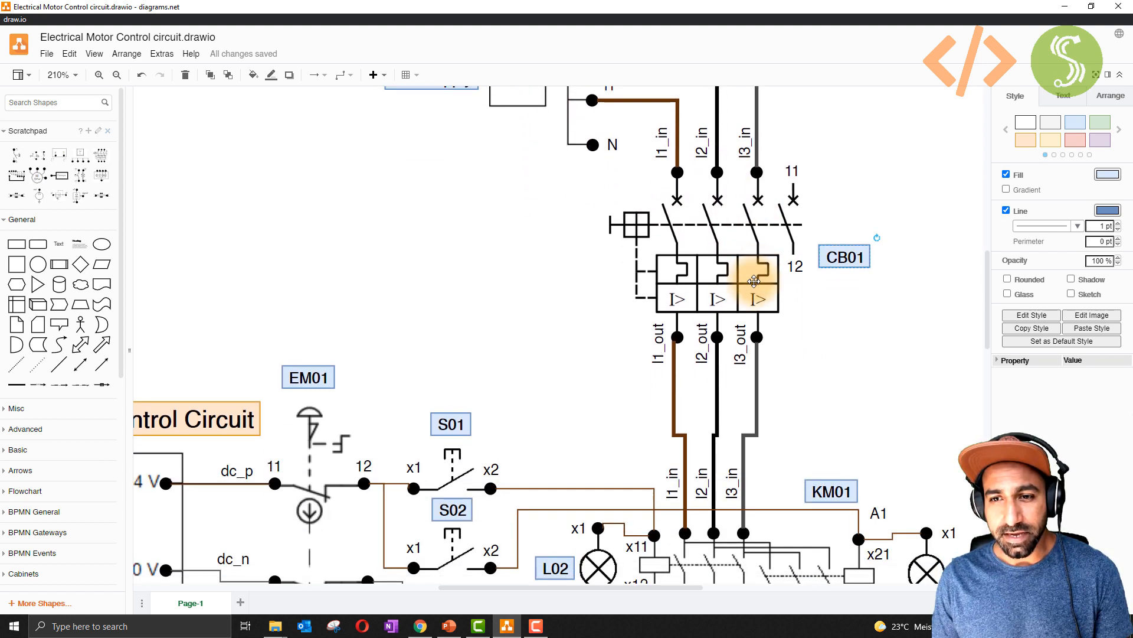
scroll("down", 3)
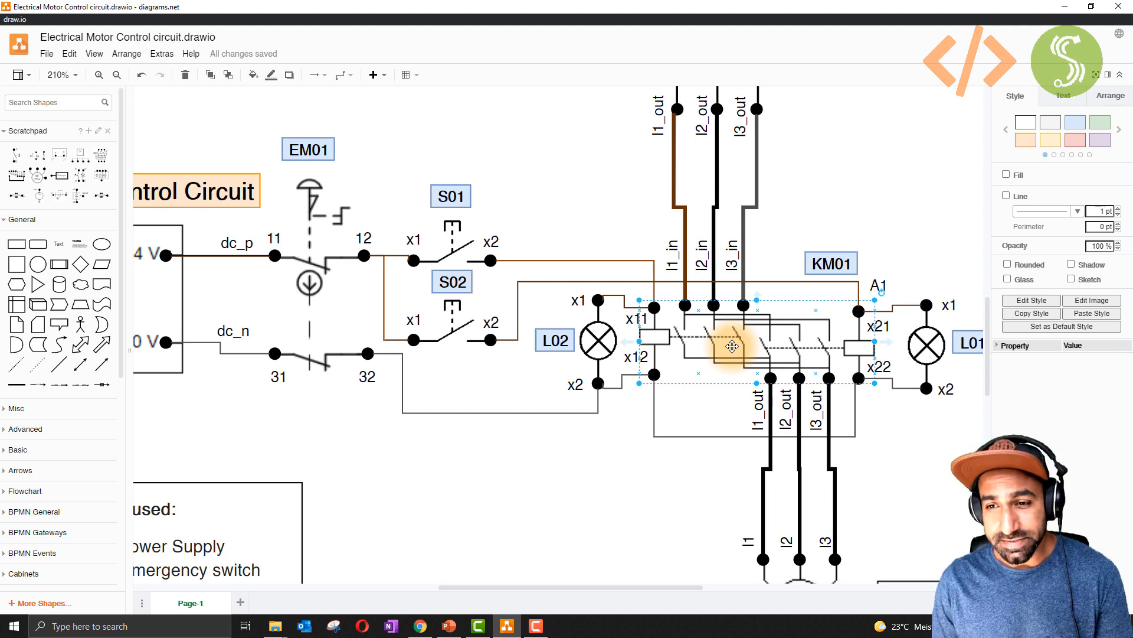
left_click(99, 74)
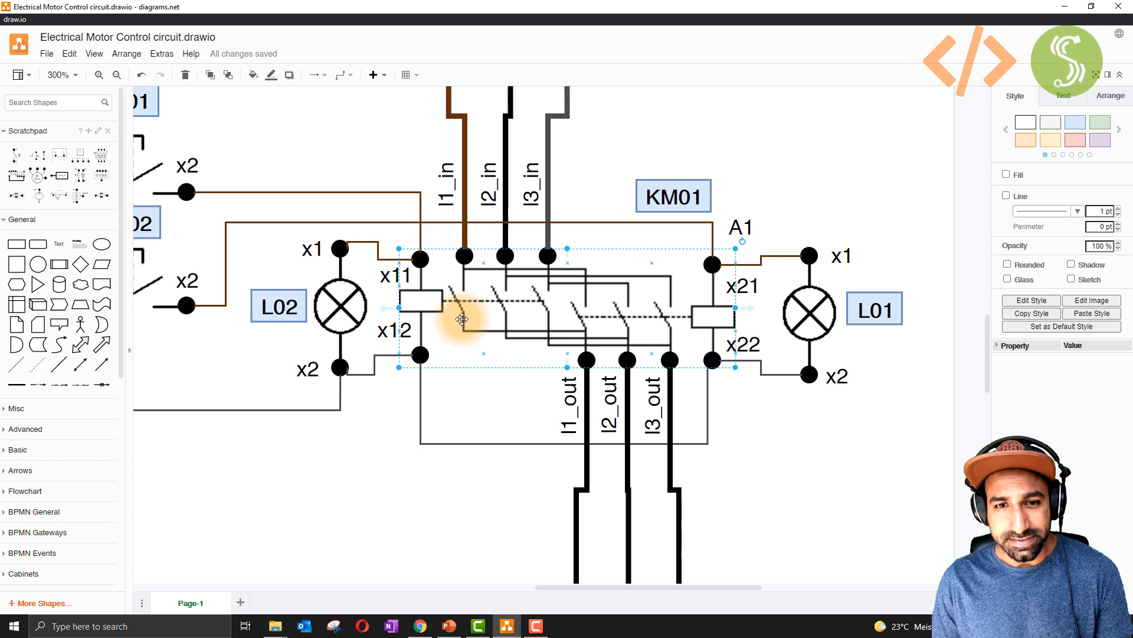
mouse_move(654, 323)
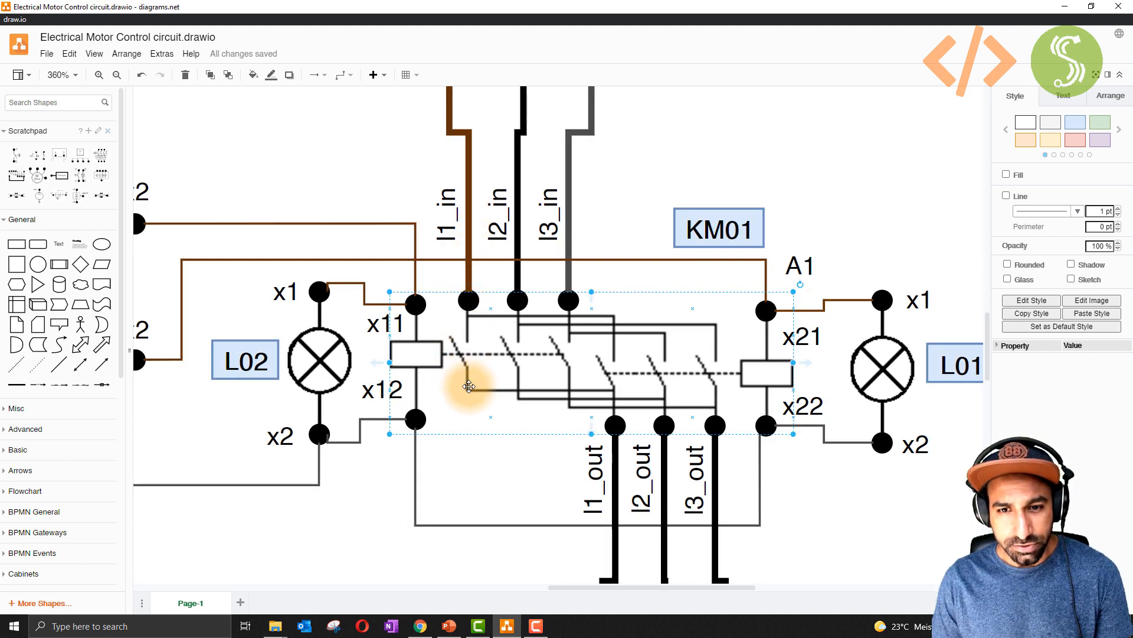
mouse_move(616, 468)
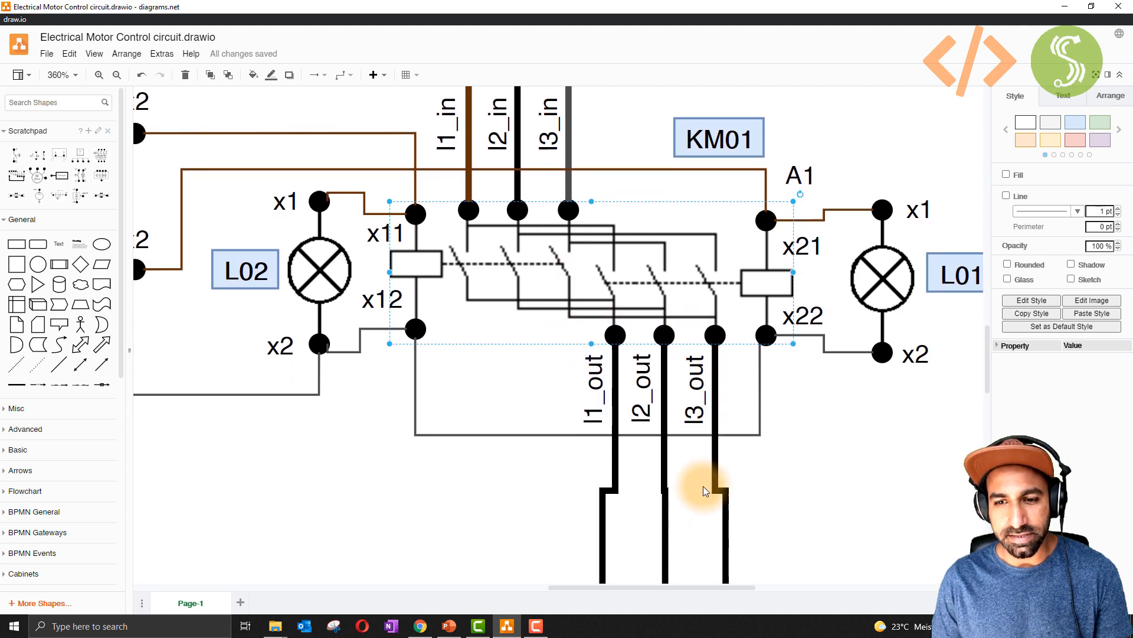
scroll("down", 3)
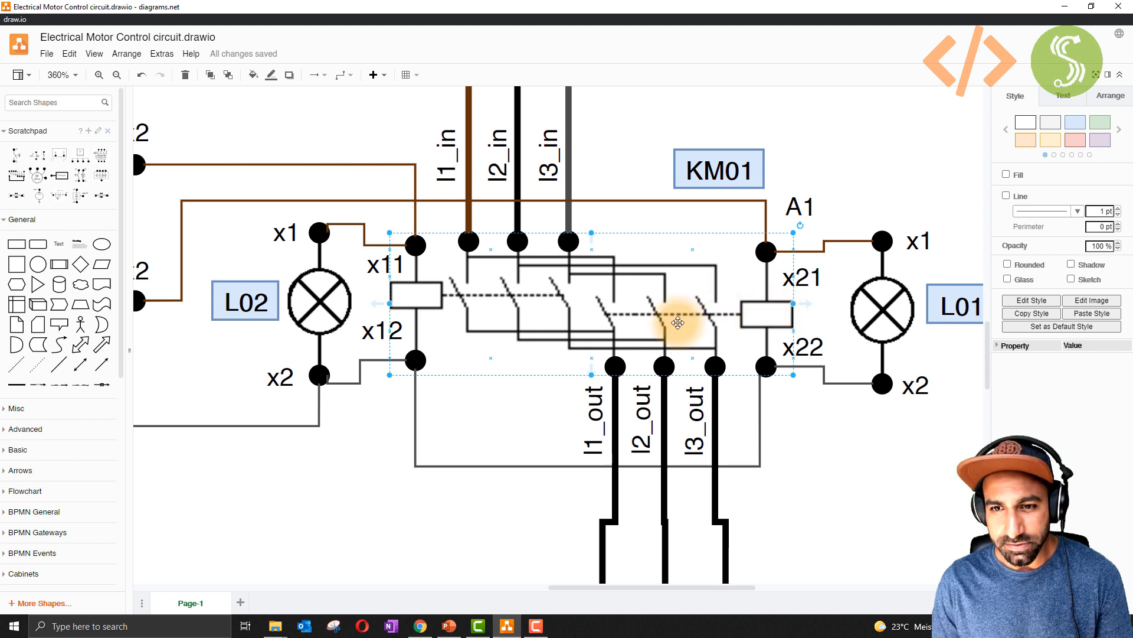
mouse_move(598, 432)
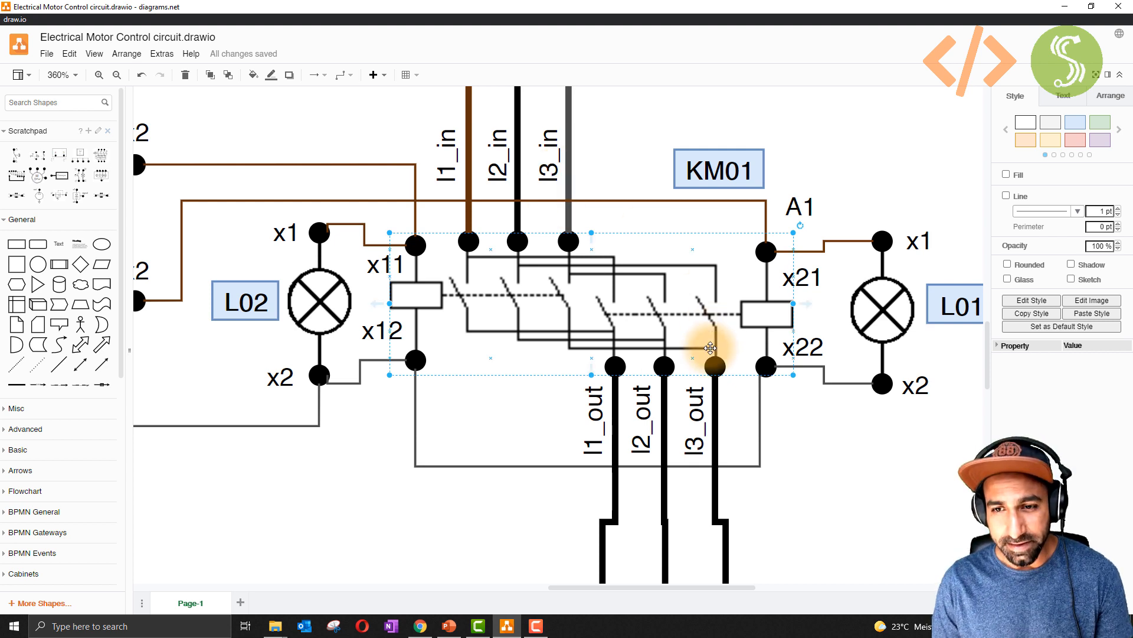
mouse_move(517, 266)
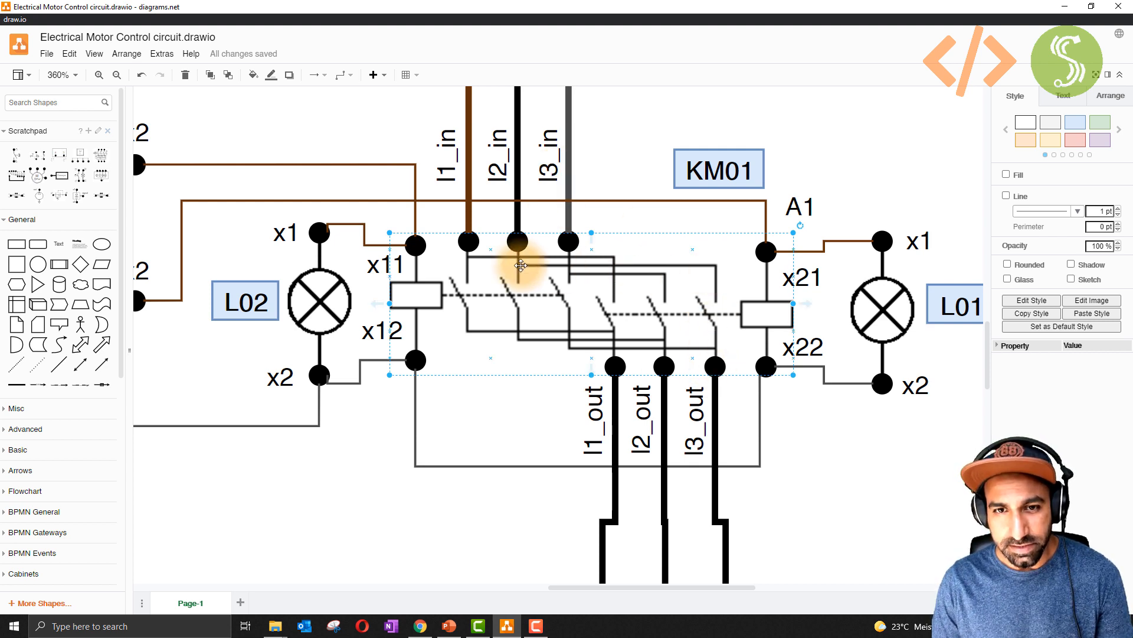
mouse_move(655, 323)
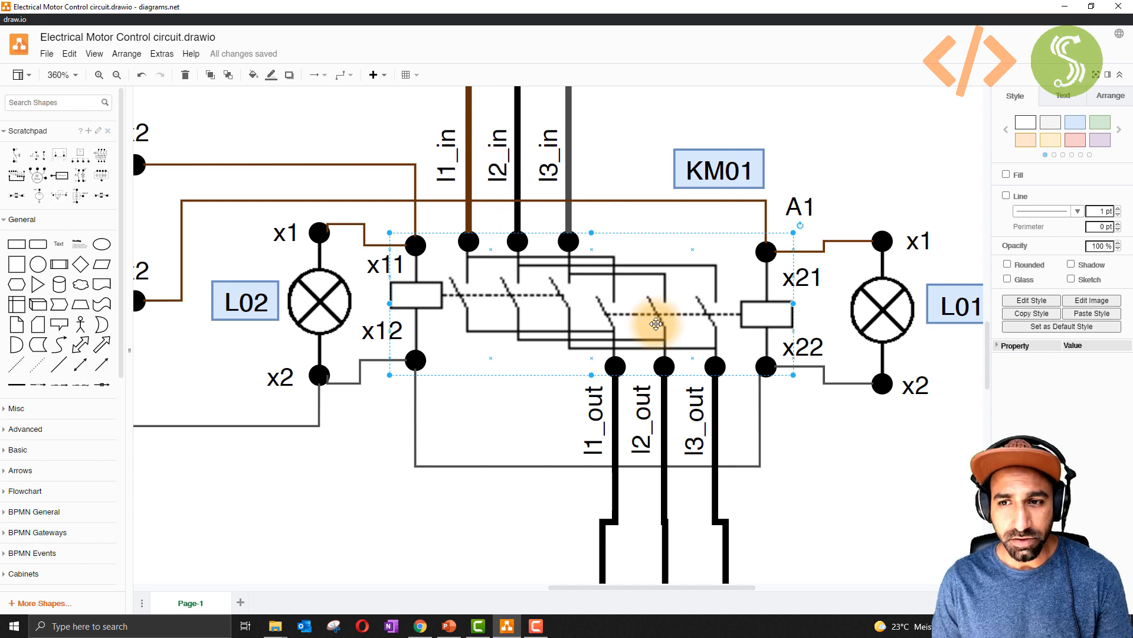
left_click(881, 312)
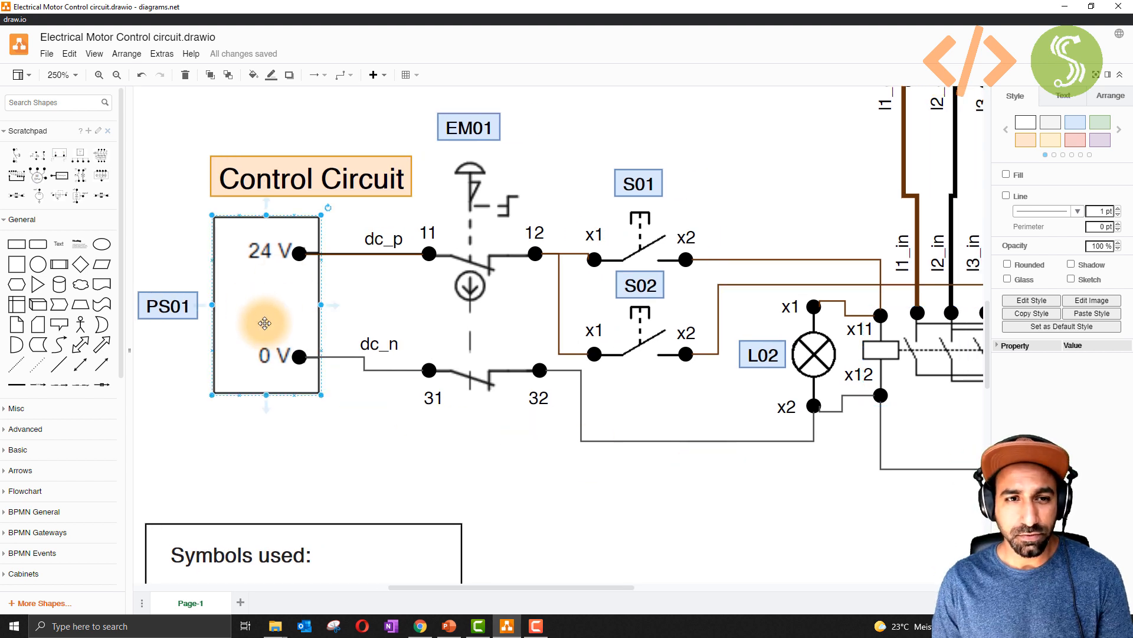
left_click(477, 222)
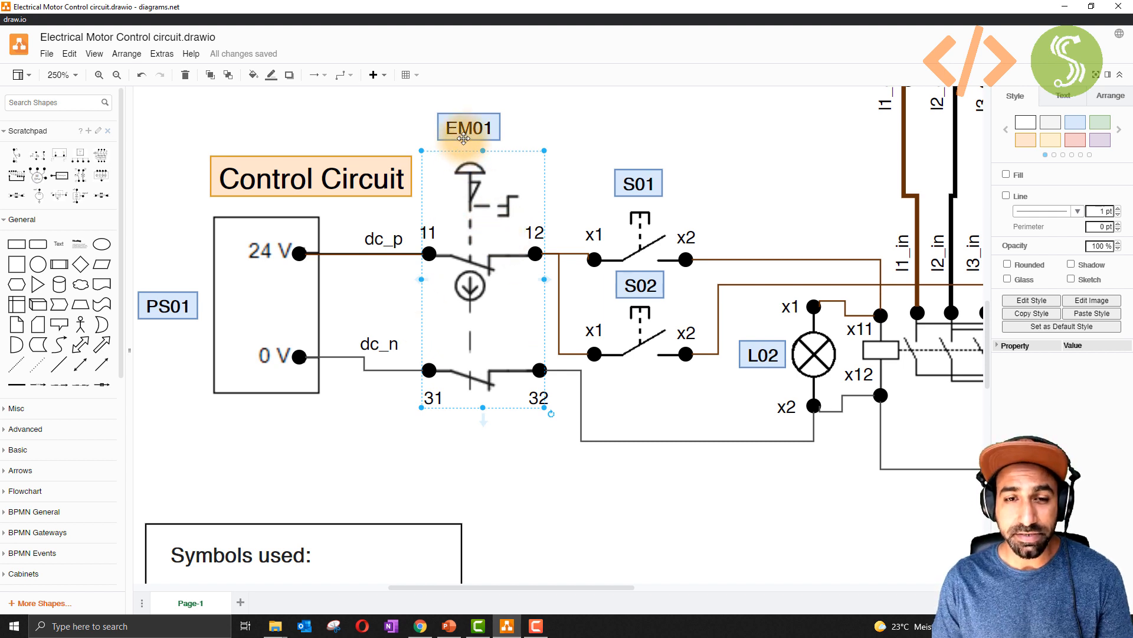
mouse_move(412, 282)
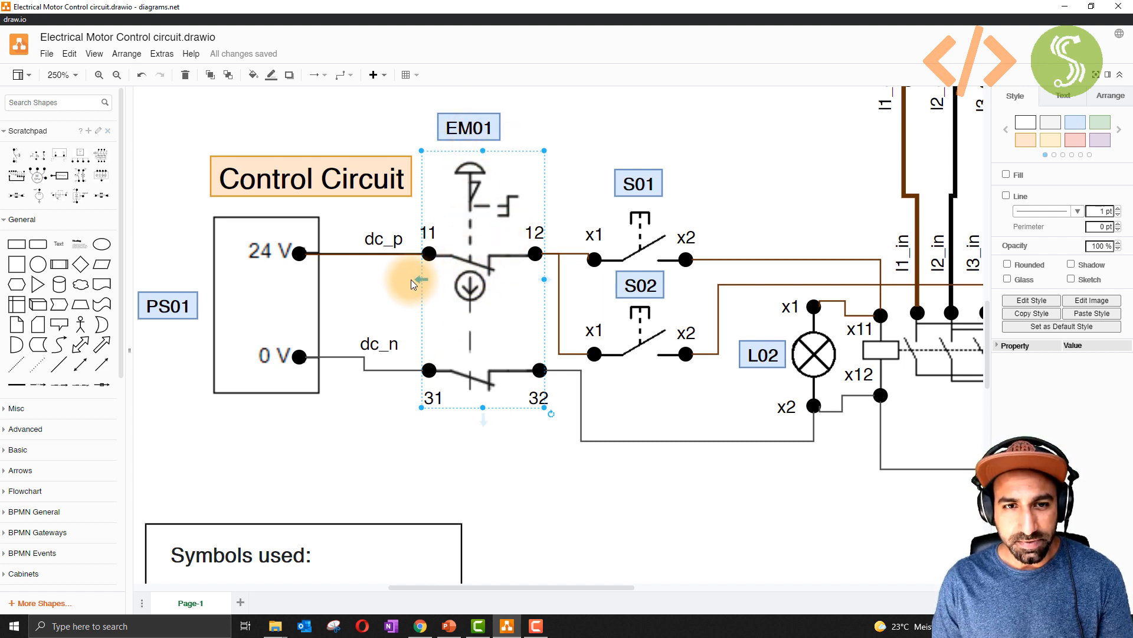
mouse_move(463, 372)
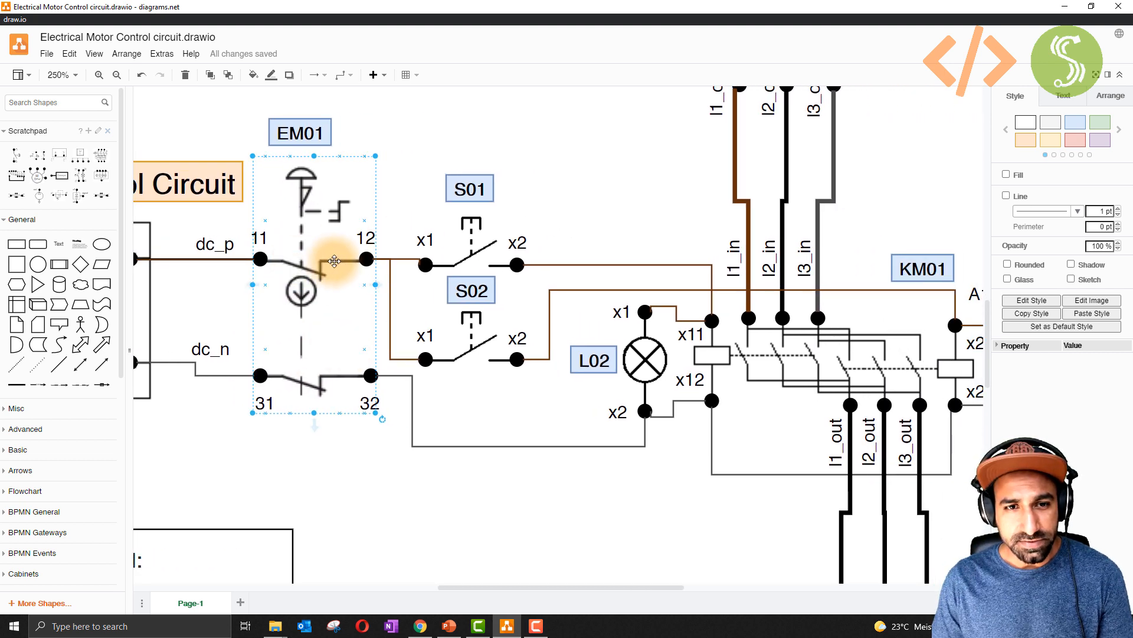
left_click(471, 340)
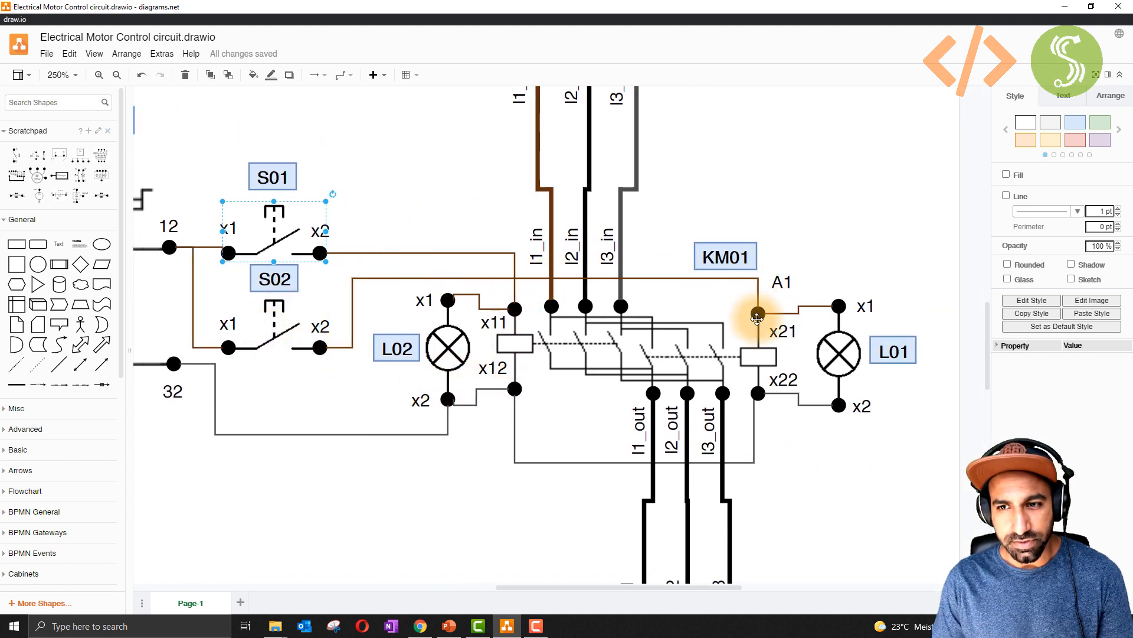
mouse_move(347, 485)
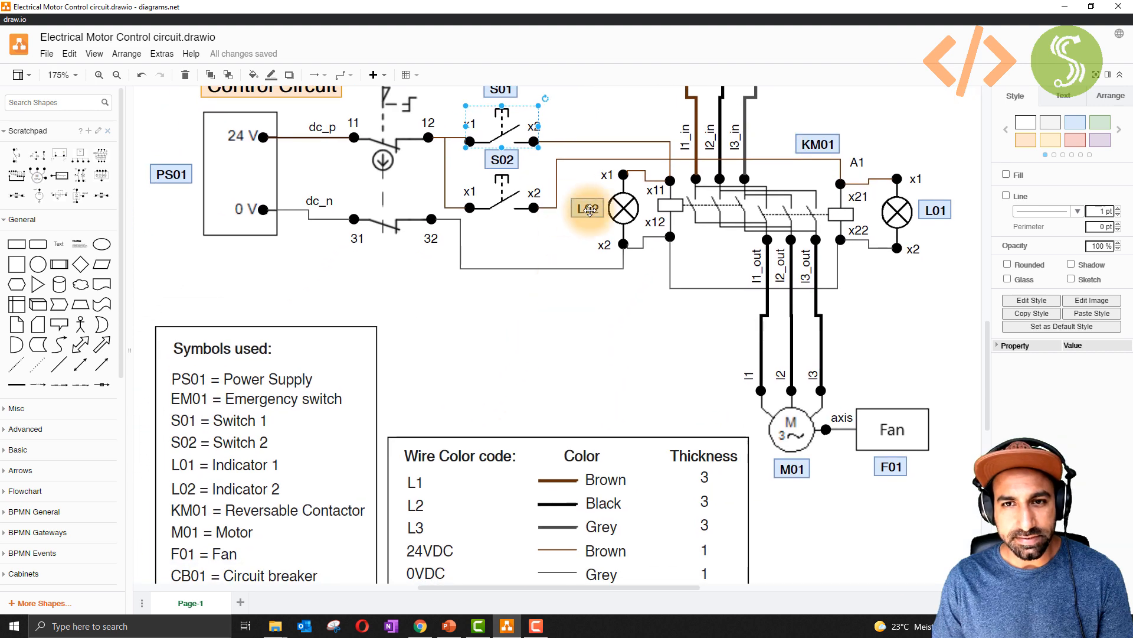
left_click(584, 331)
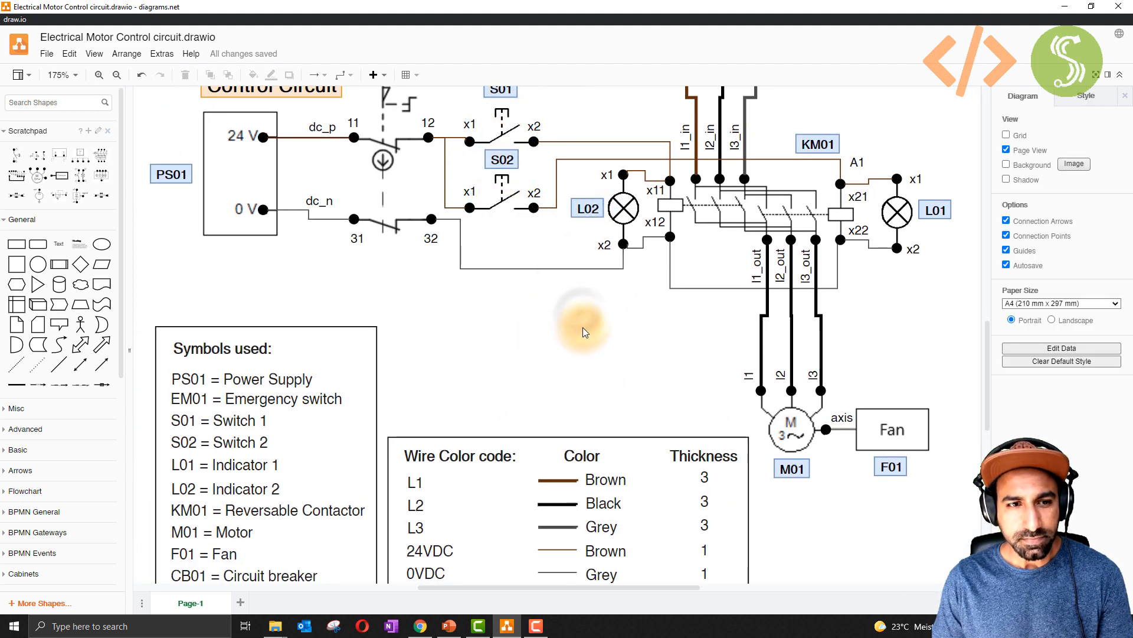
scroll("down", 3)
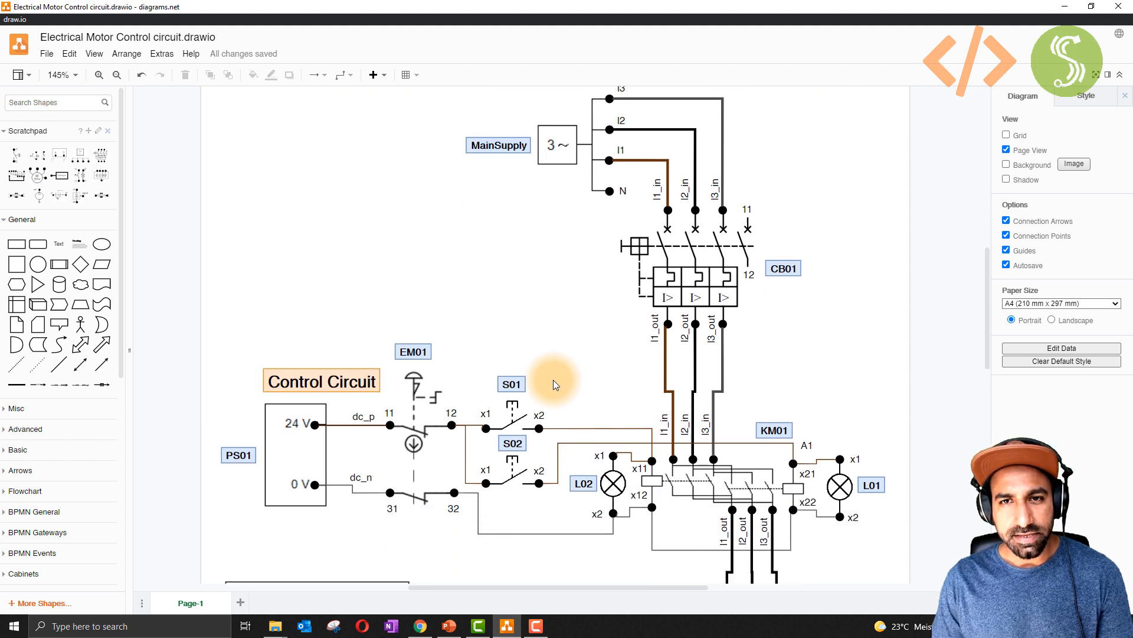
scroll("up", 3)
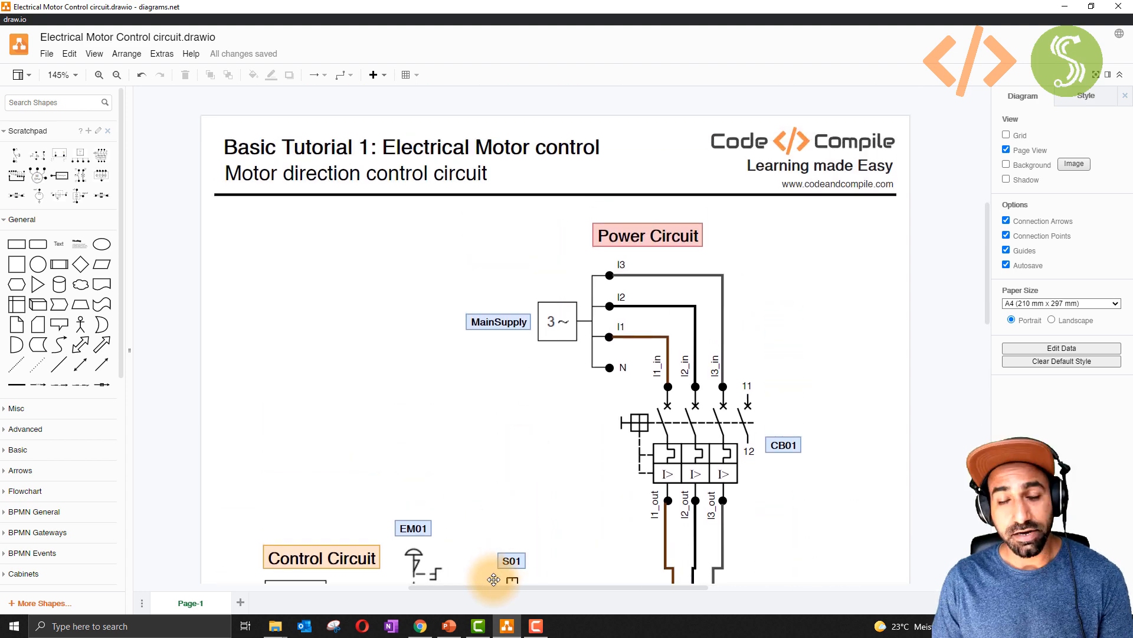
mouse_move(419, 625)
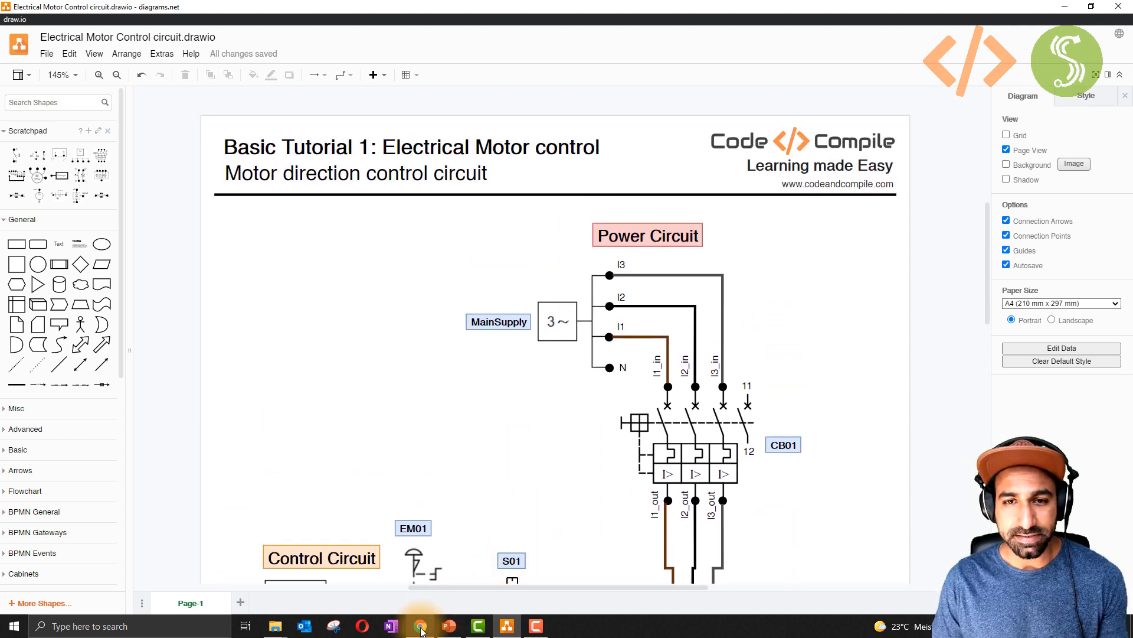
Step: Inspect CB01's ports in Simumatik and compare them against the draw.io schematic wiring
left_click(419, 626)
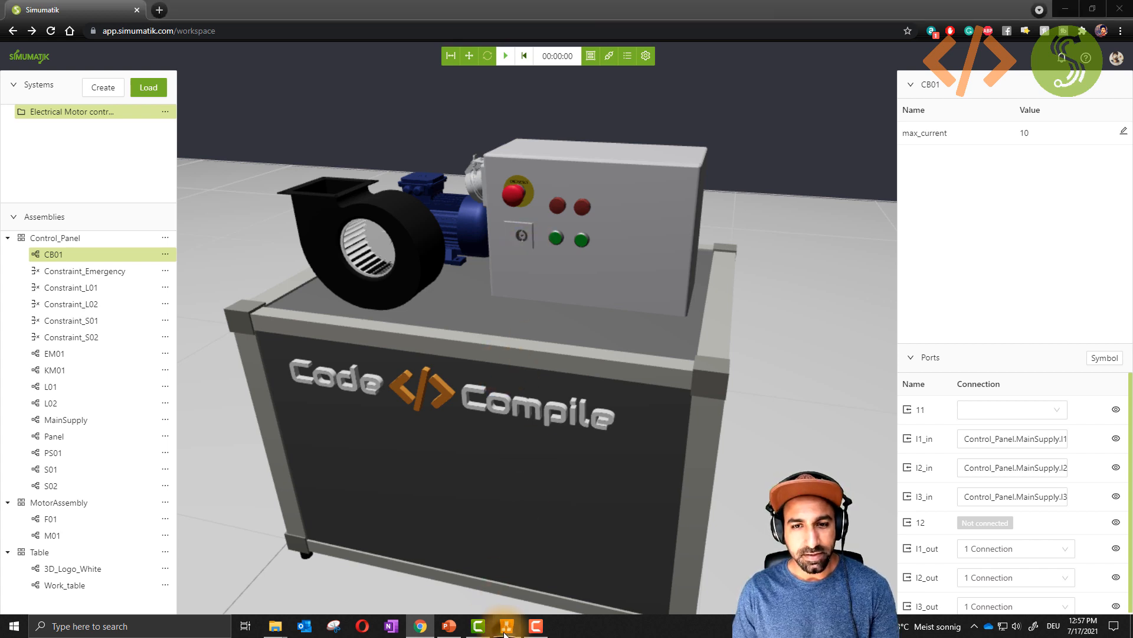
left_click(506, 625)
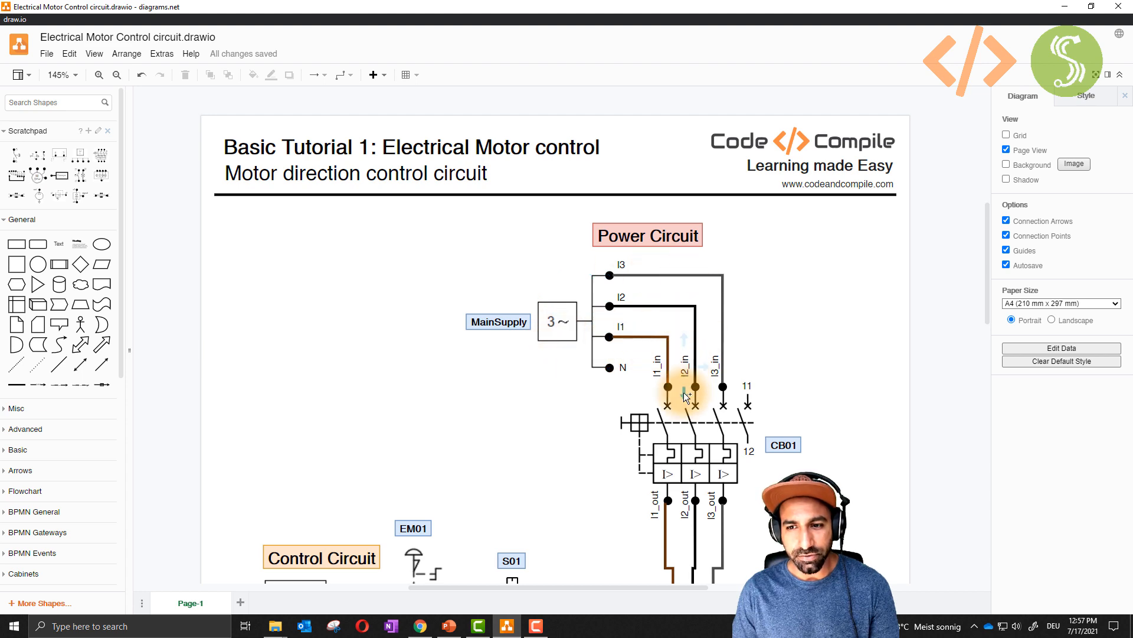
scroll("down", 3)
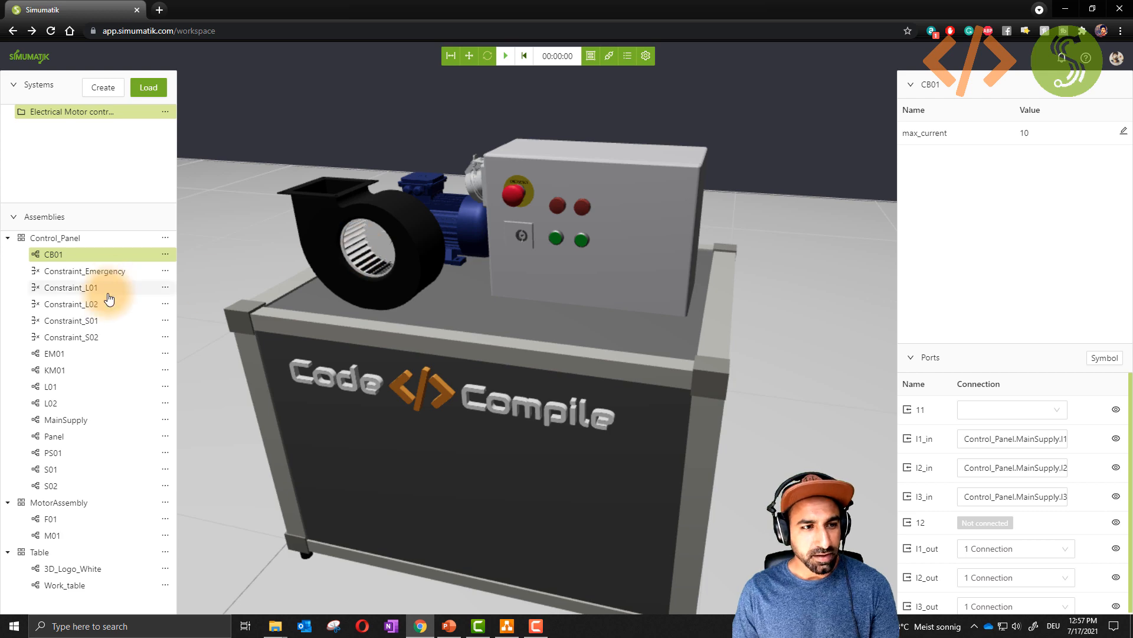
left_click(507, 626)
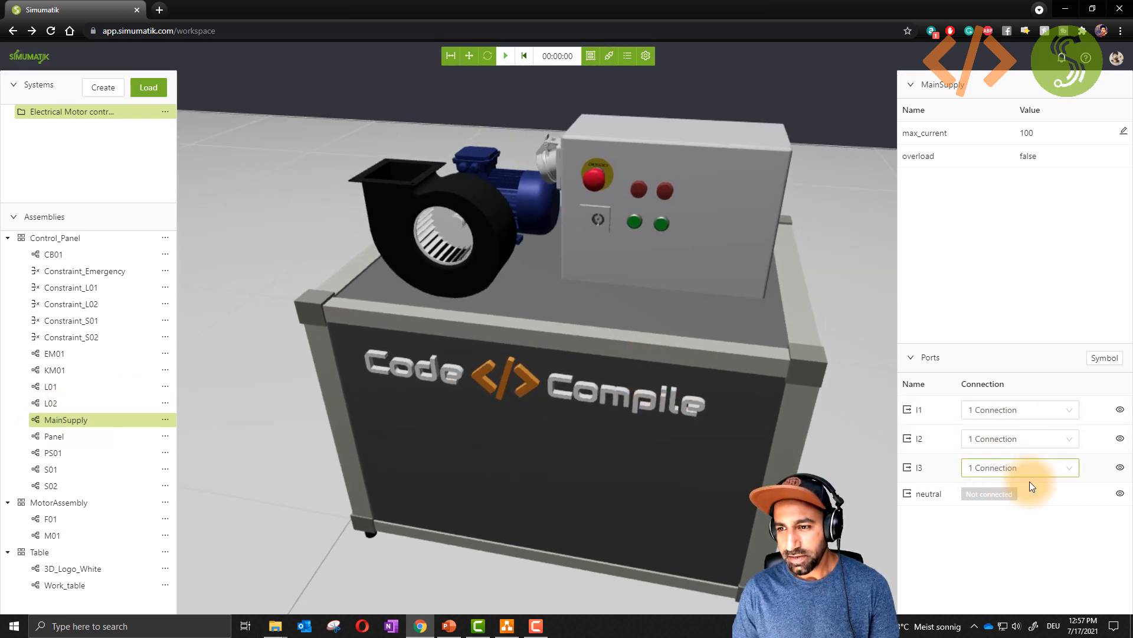
mouse_move(1032, 142)
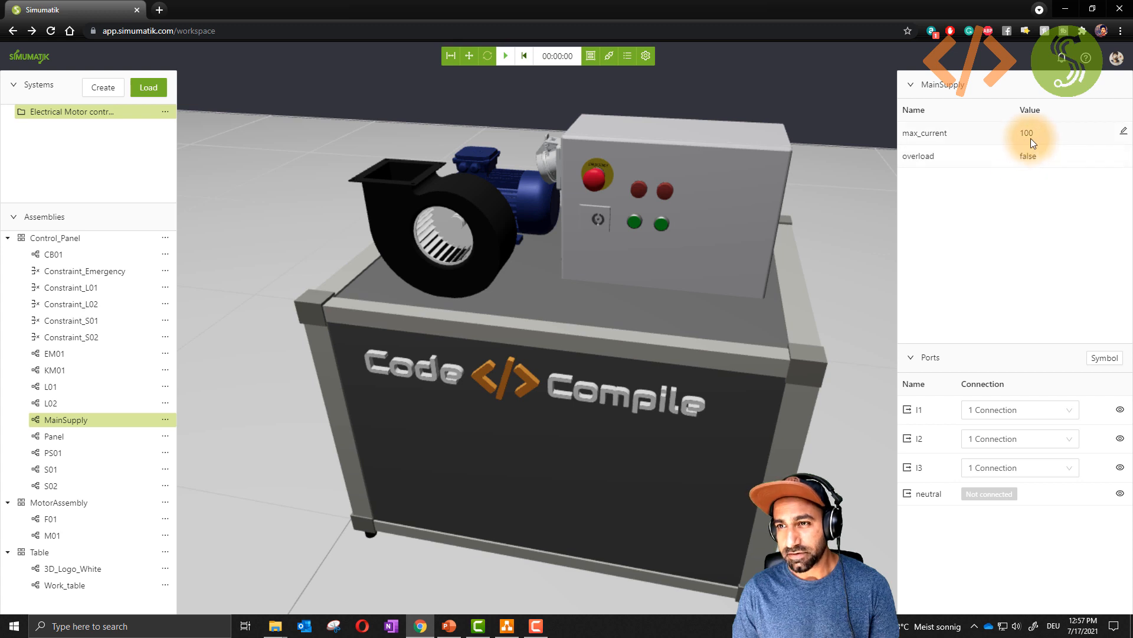
mouse_move(1029, 167)
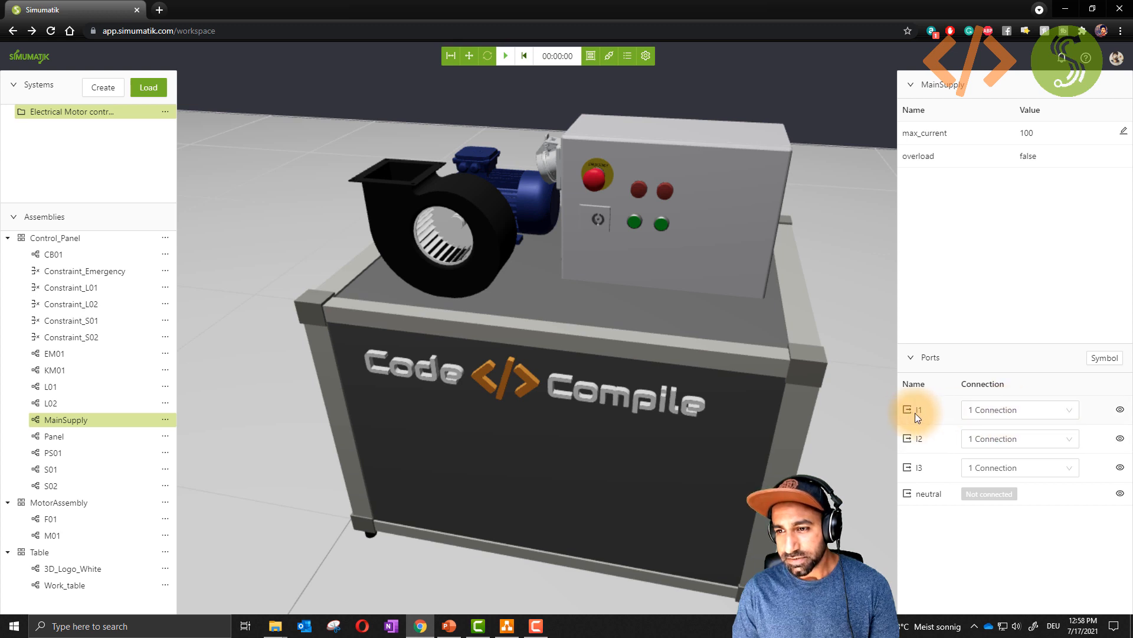
mouse_move(913, 431)
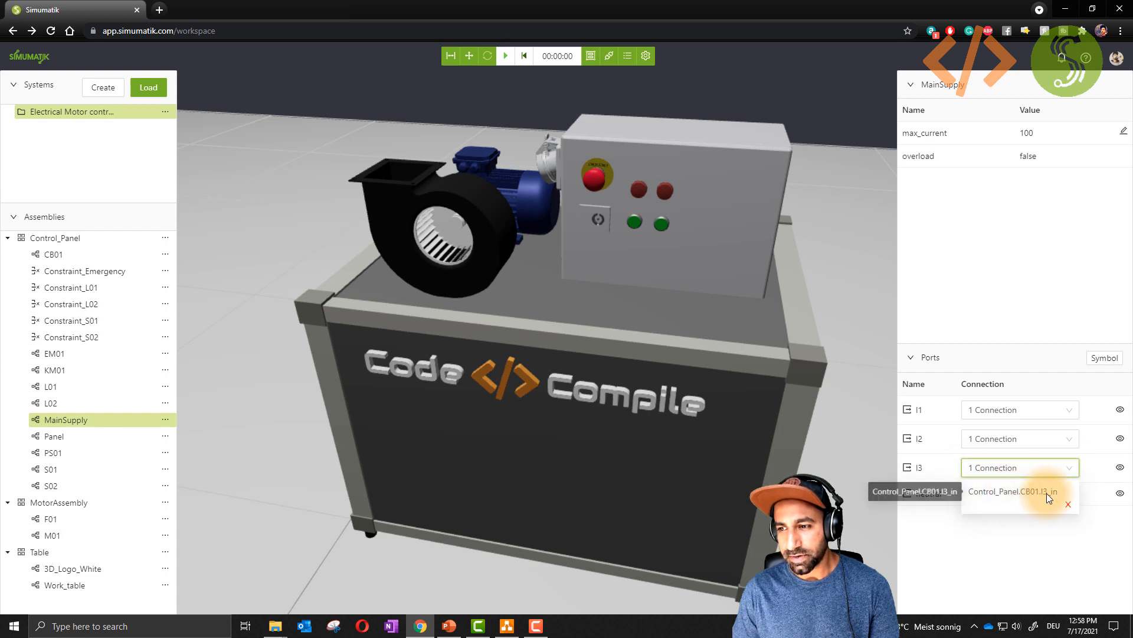
Step: Switch to the draw.io schematic to check circuit breaker CB01 against the supply ports
left_click(505, 625)
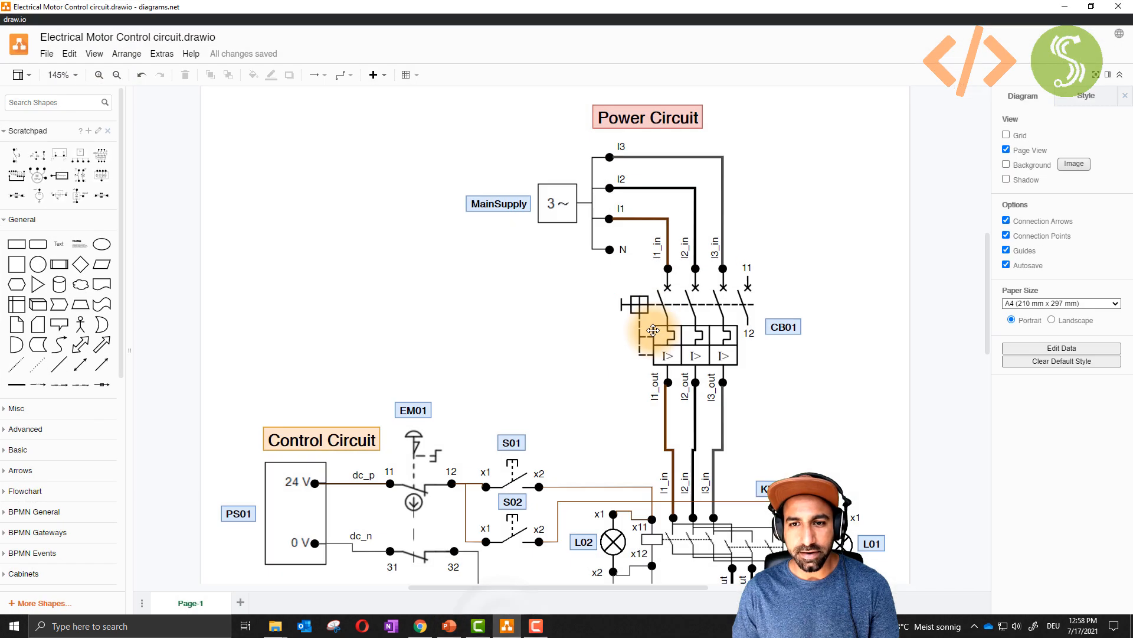
mouse_move(665, 250)
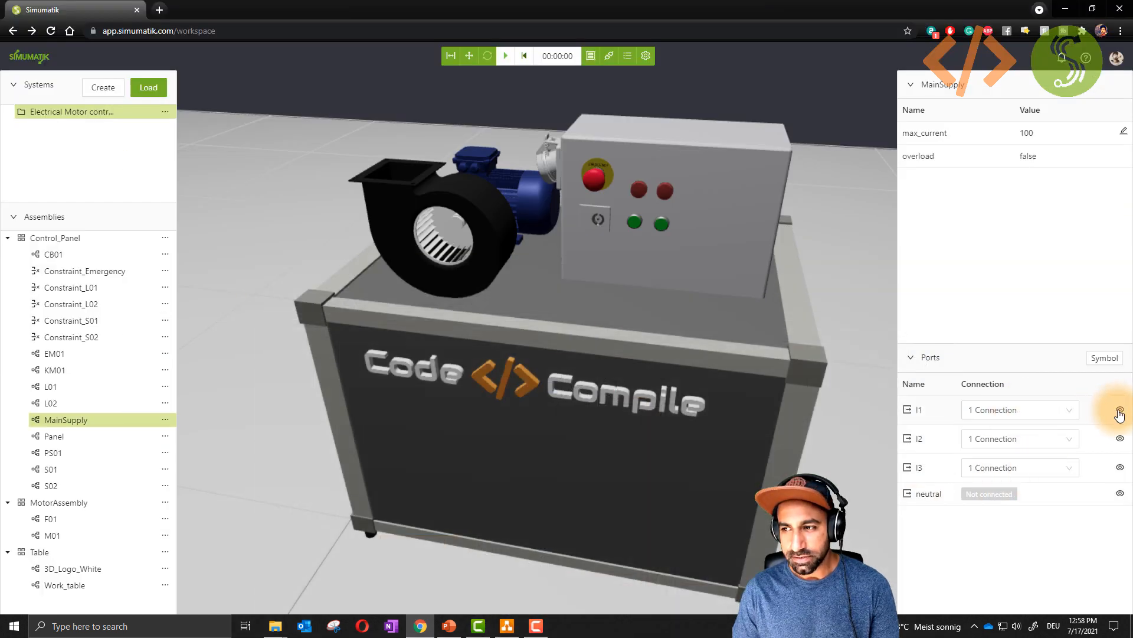
Step: Show live voltage on l1, start the simulation and switch on the circuit breaker in the panel
left_click(1120, 413)
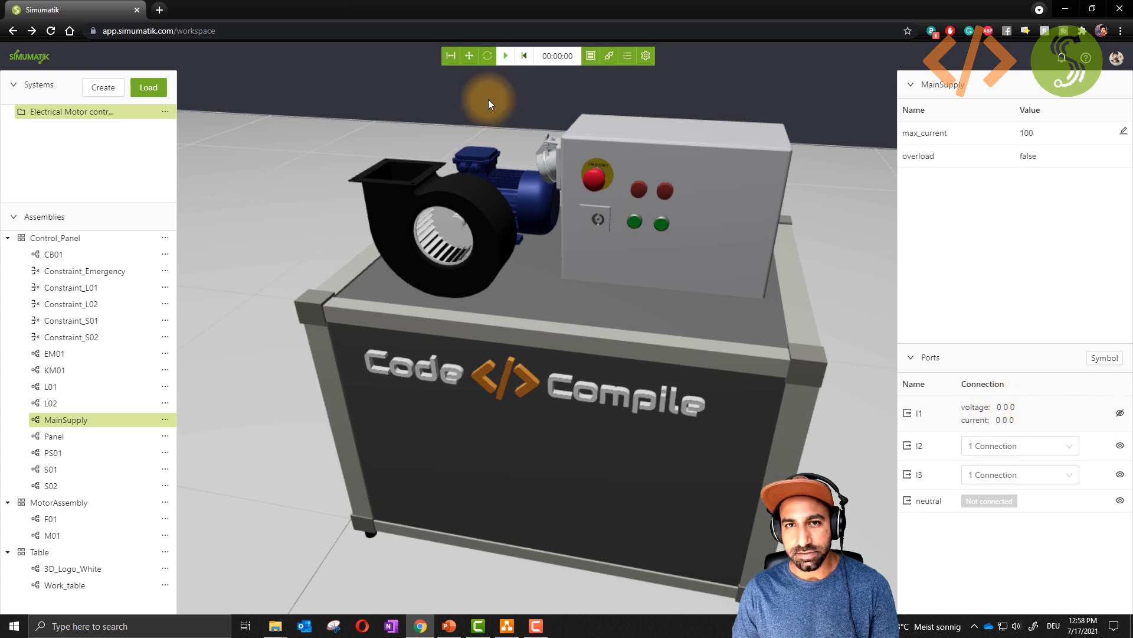
left_click(504, 55)
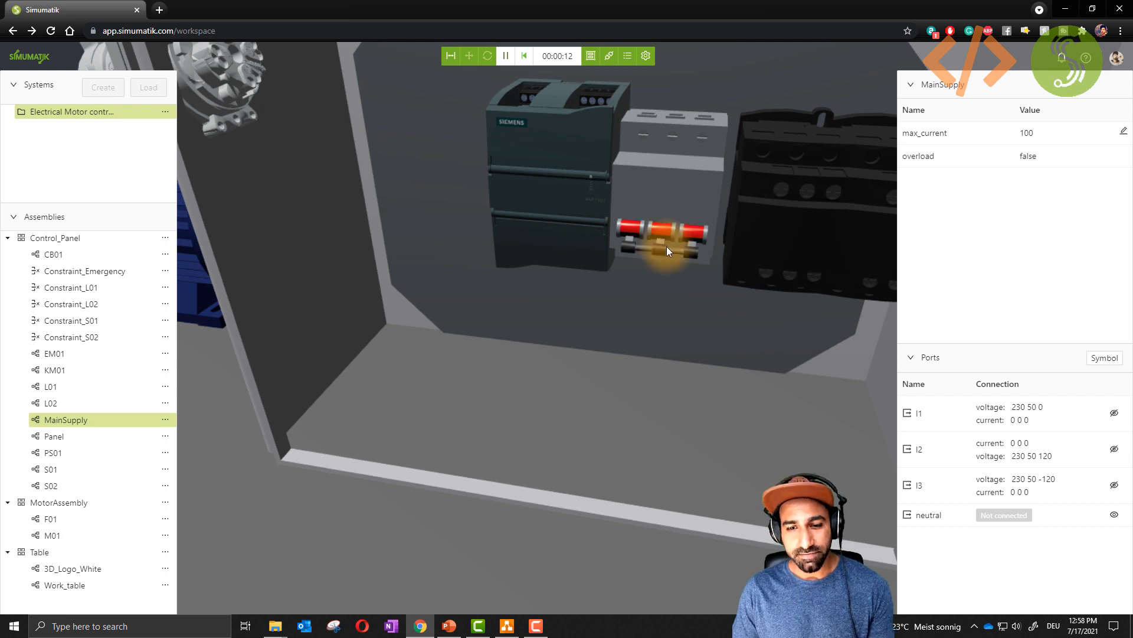
left_click(507, 626)
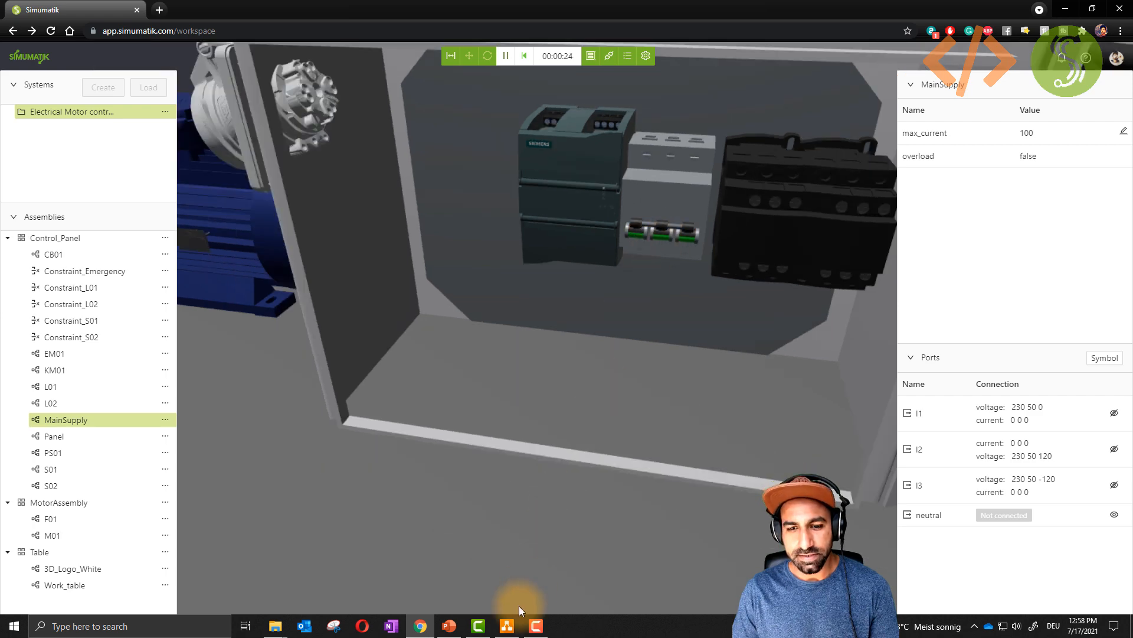
left_click(506, 626)
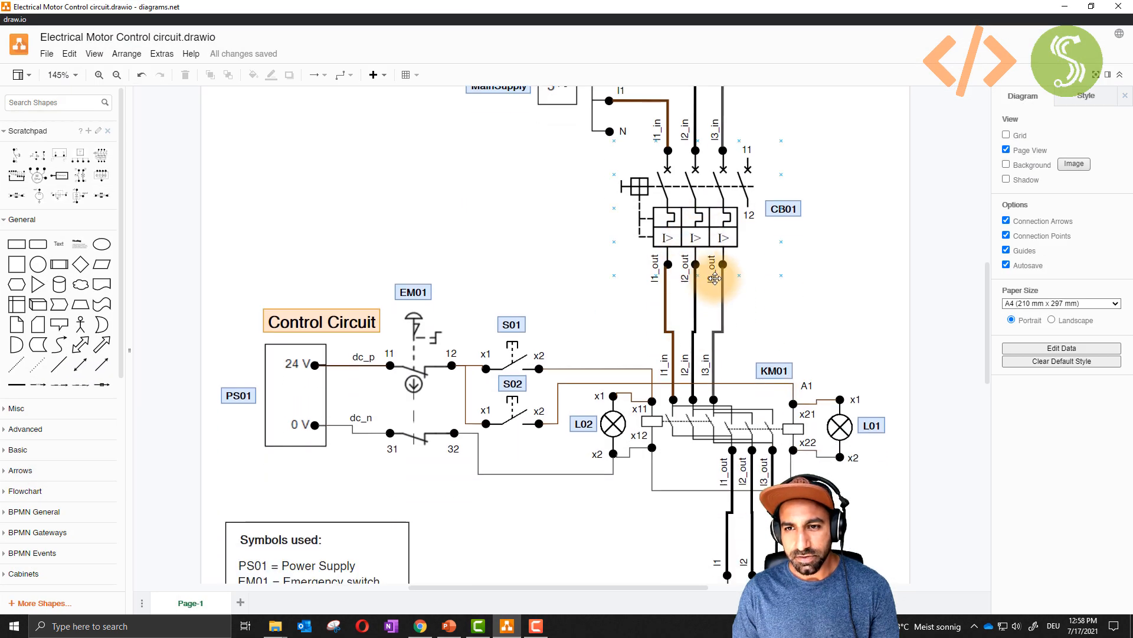
Step: Select contactor KM01 and show live 230 V readings on its l1_in phase input
scroll("down", 3)
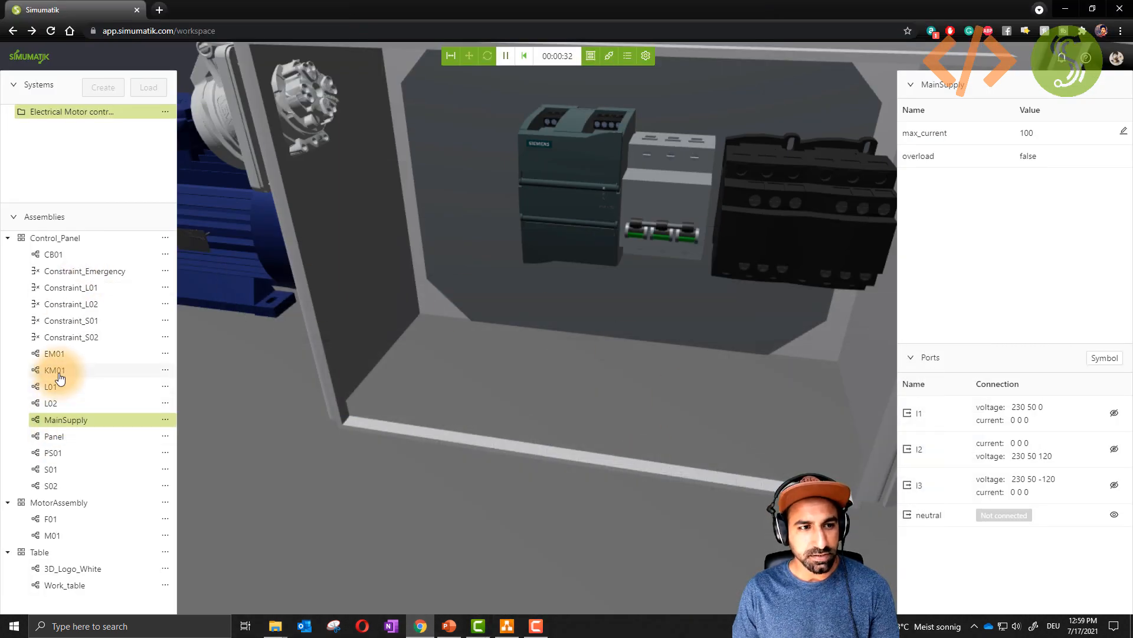
left_click(55, 370)
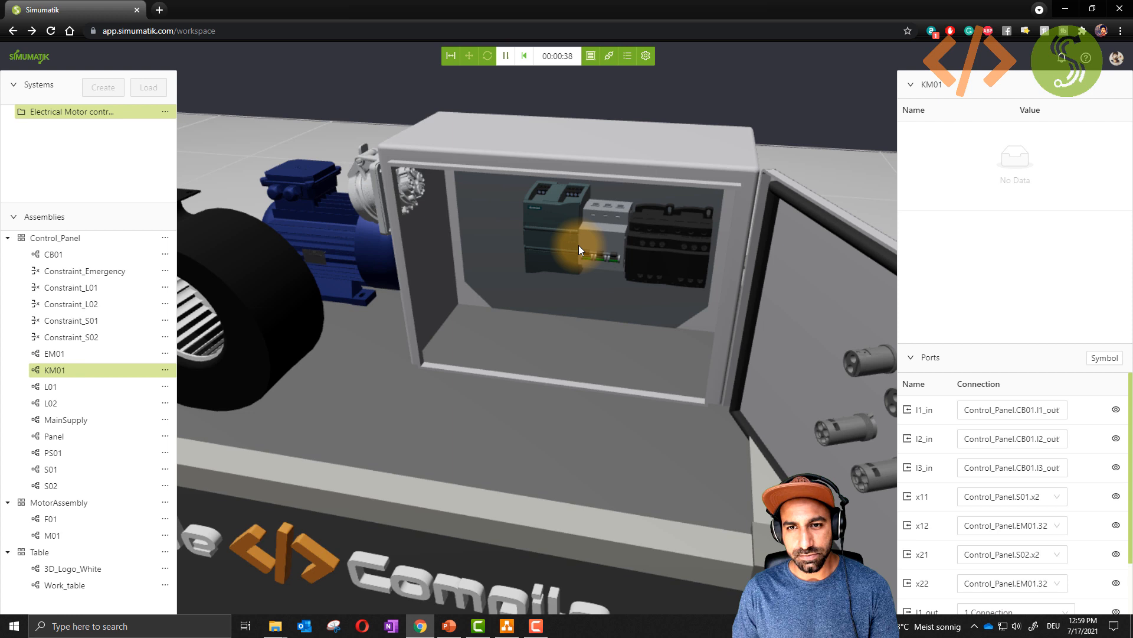
mouse_move(821, 282)
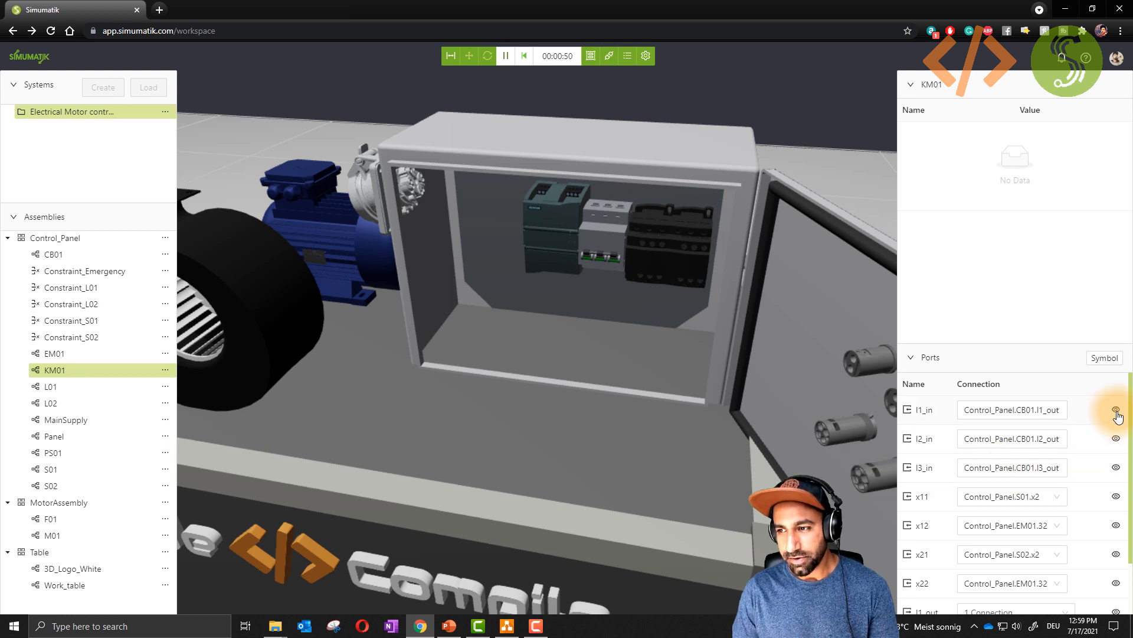
left_click(1115, 410)
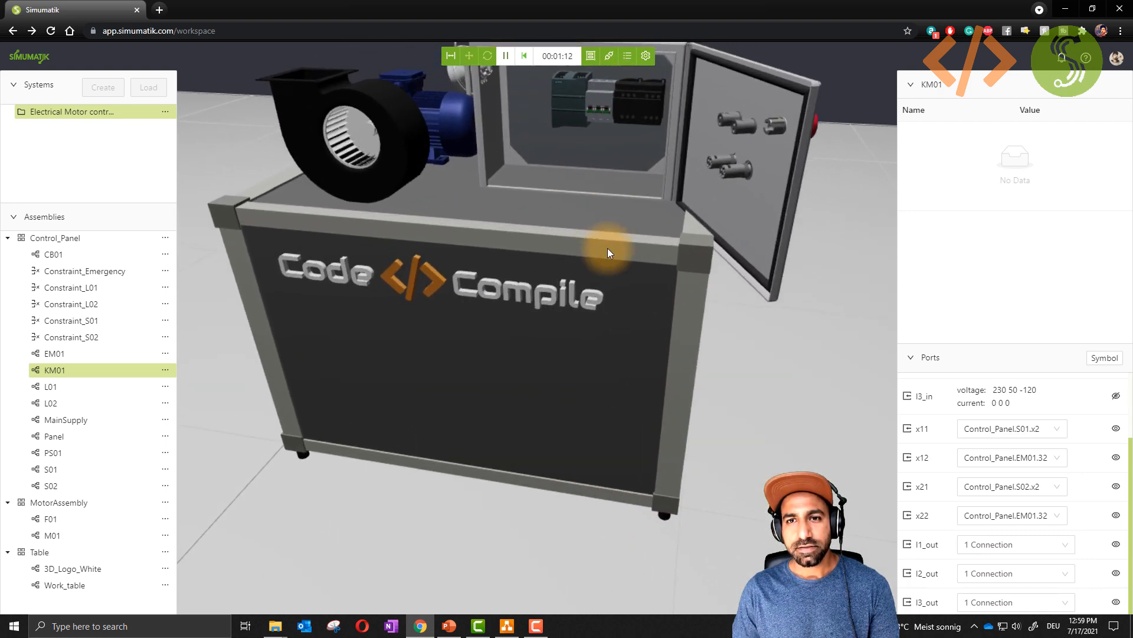
left_click(506, 626)
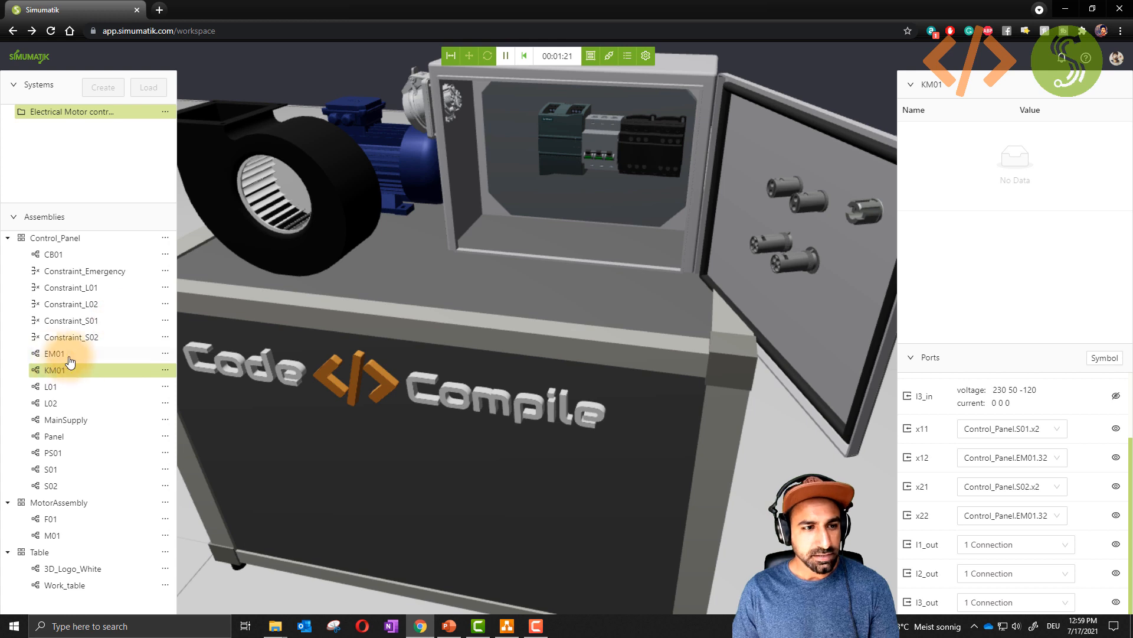
mouse_move(58, 456)
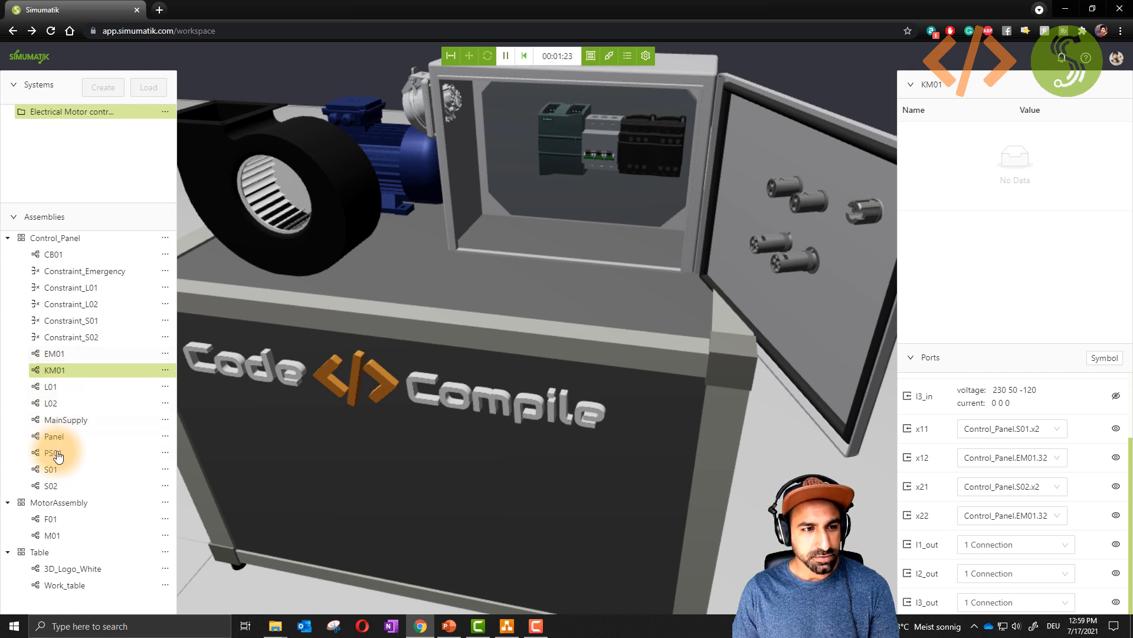
Step: Select motor M01 to show its l1–l3 ports wired from KM01's outputs
left_click(51, 535)
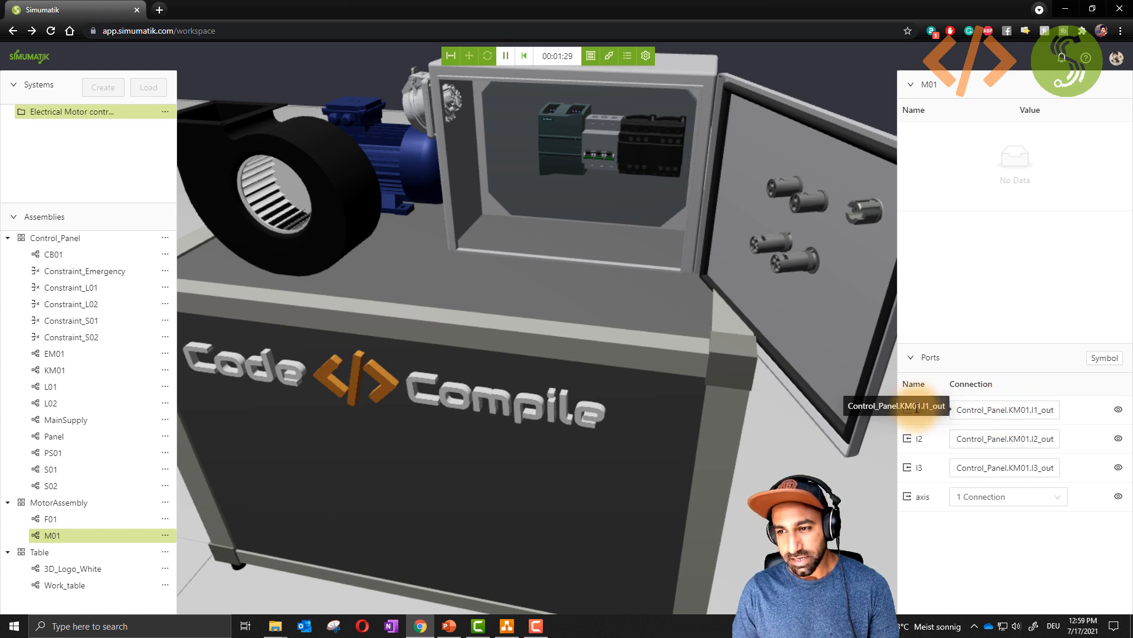
mouse_move(1004, 440)
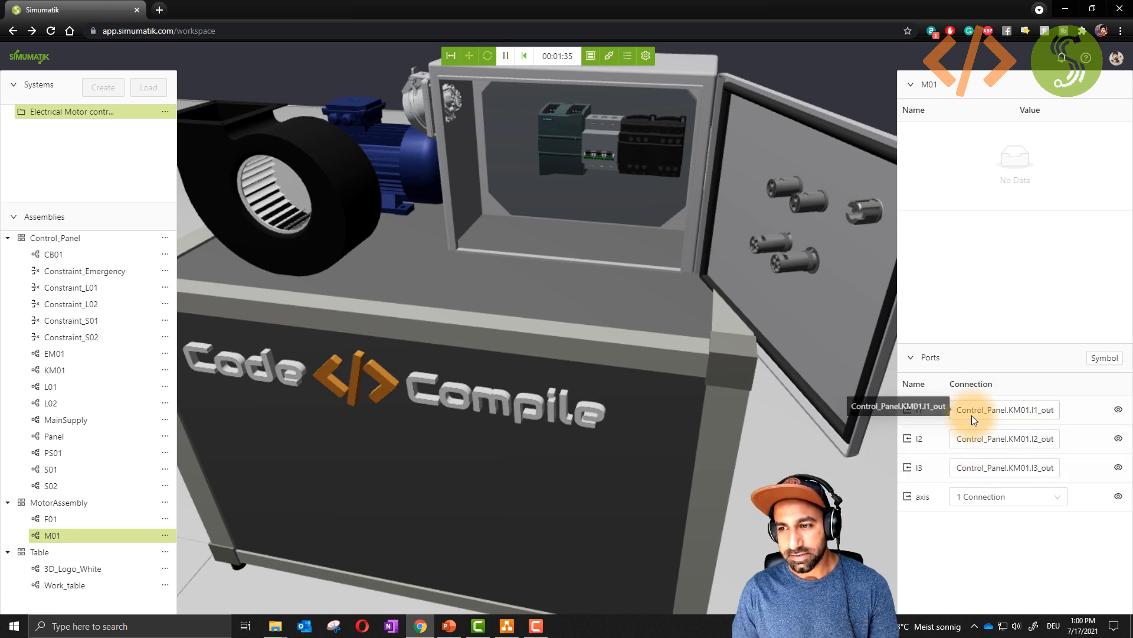
mouse_move(770, 157)
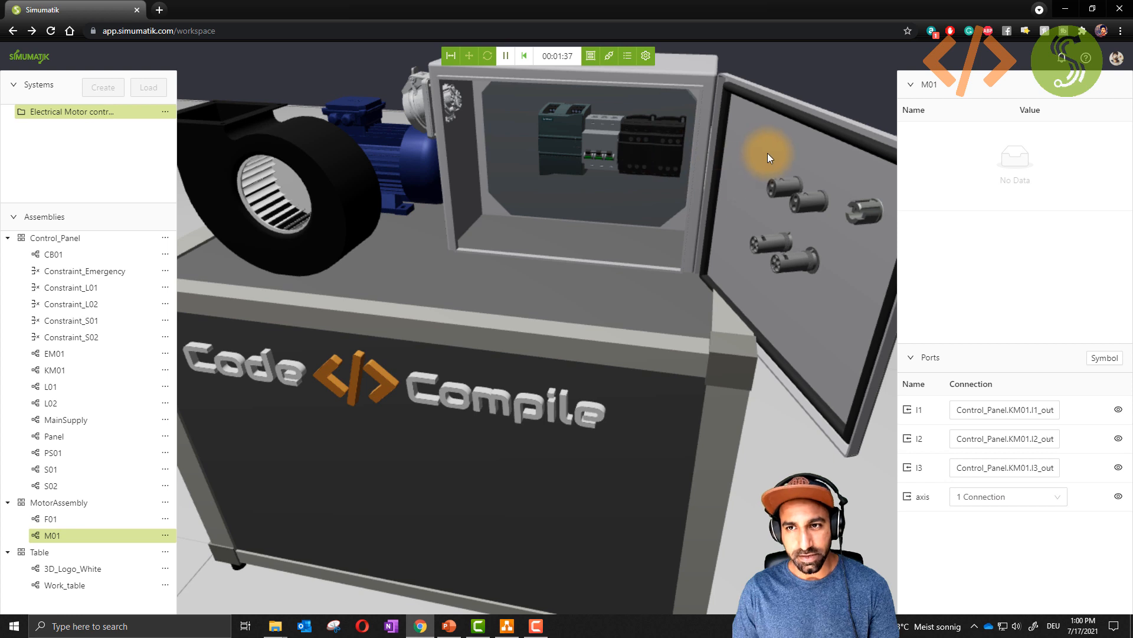
mouse_move(578, 155)
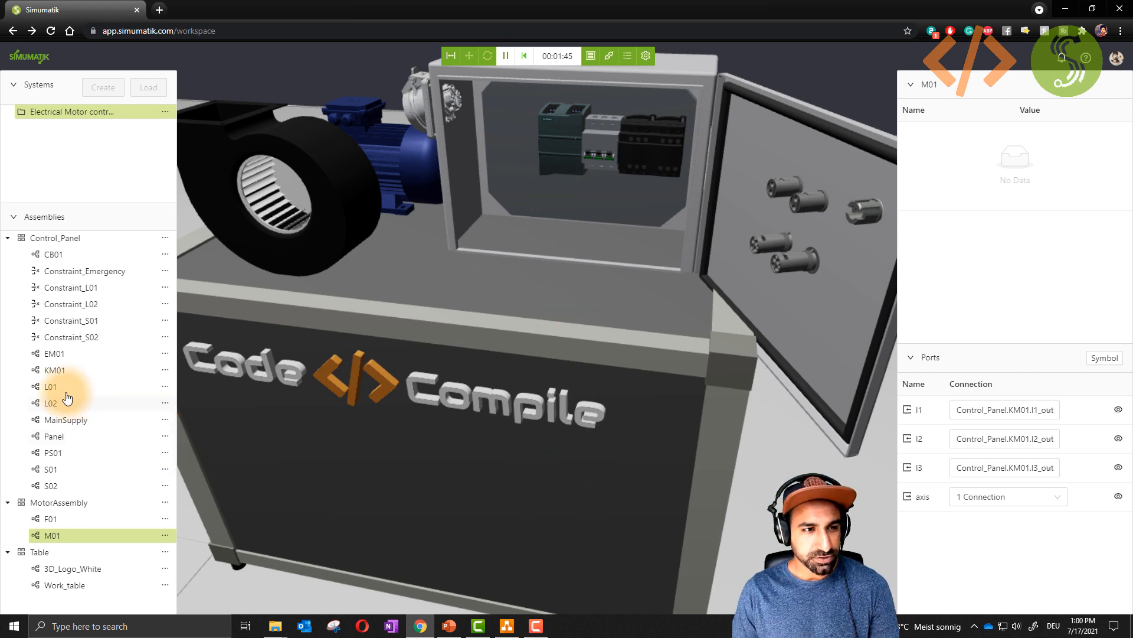
Step: Check power supply PS01's ports and what its dc_p output connects to
left_click(51, 453)
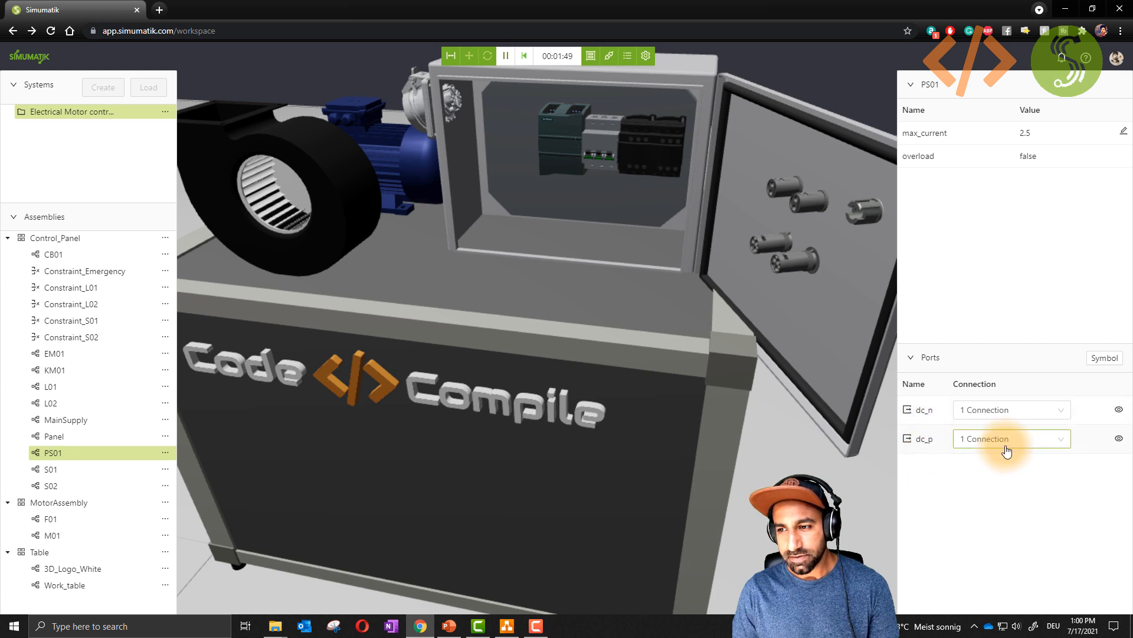
left_click(1007, 440)
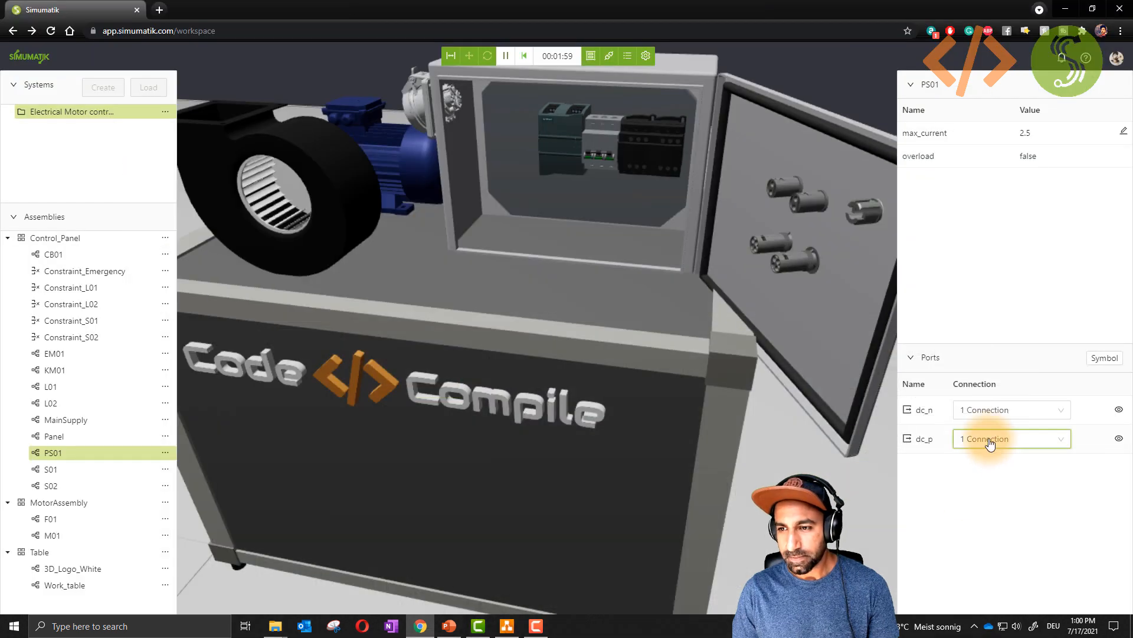
left_click(1010, 439)
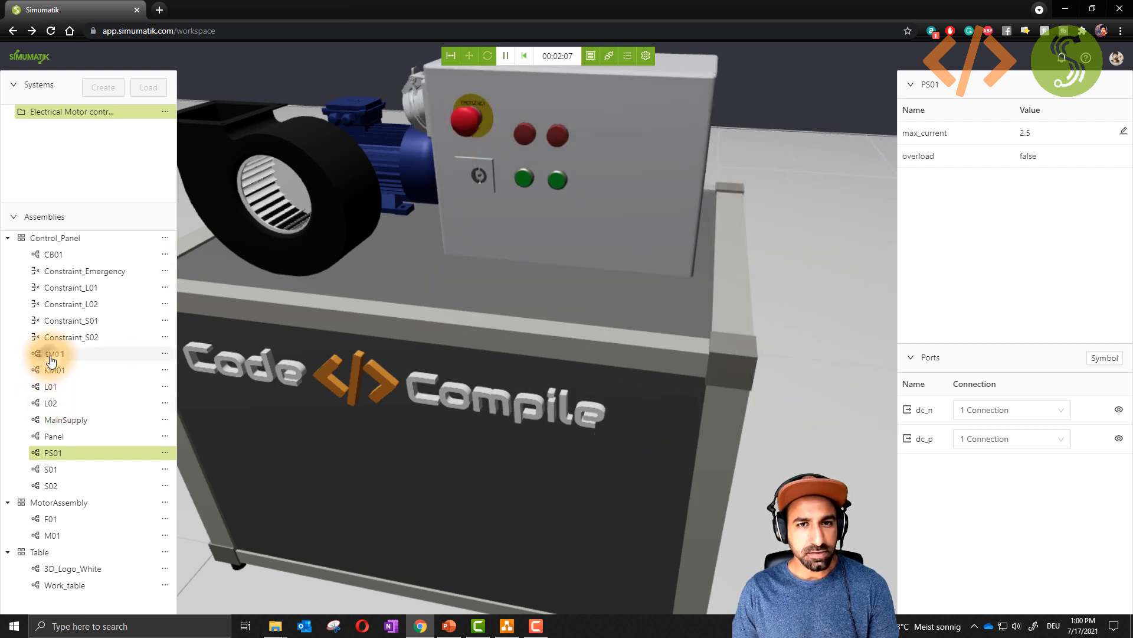
Step: Check EM01 fed from PS01's DC outputs and S01 wired to EM01.12, comparing with the schematic
left_click(54, 353)
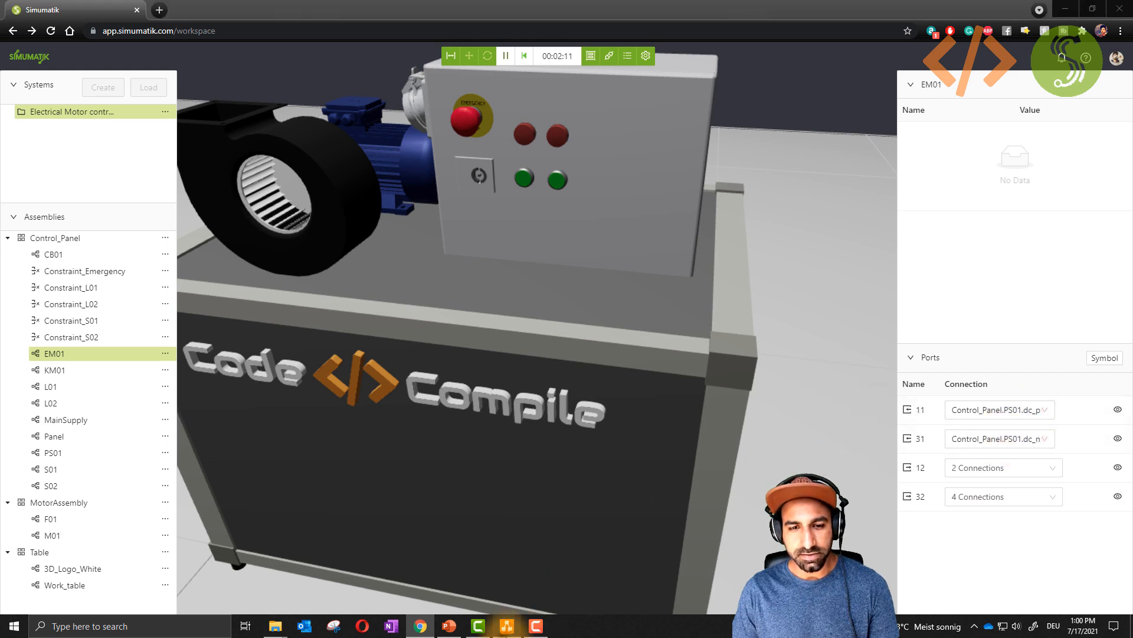
left_click(505, 626)
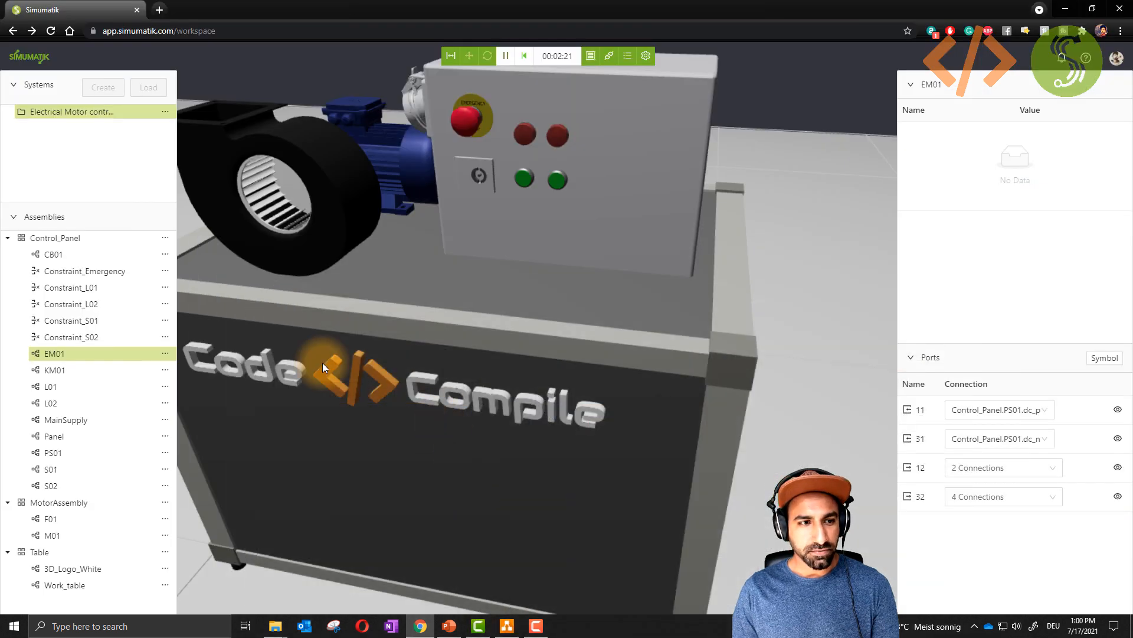
left_click(51, 468)
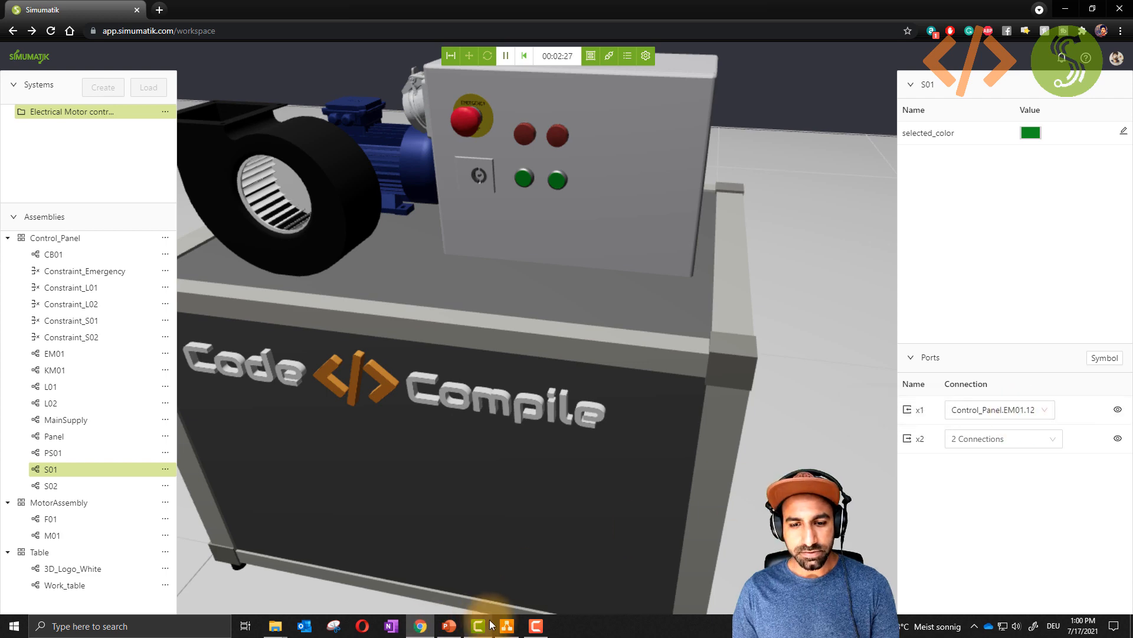
left_click(506, 625)
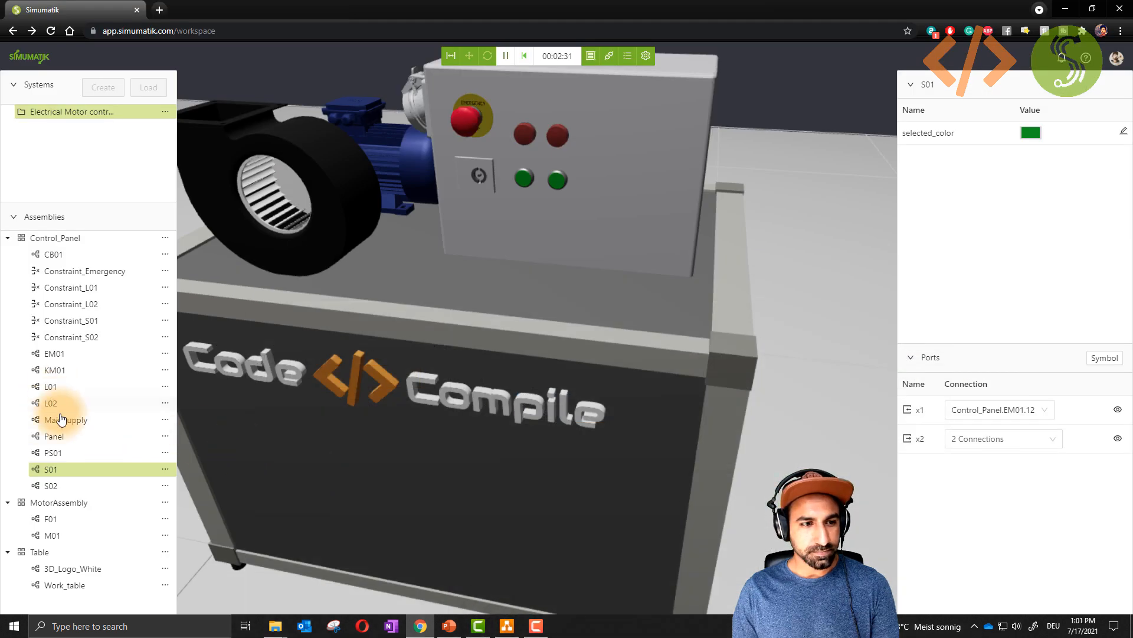
left_click(51, 485)
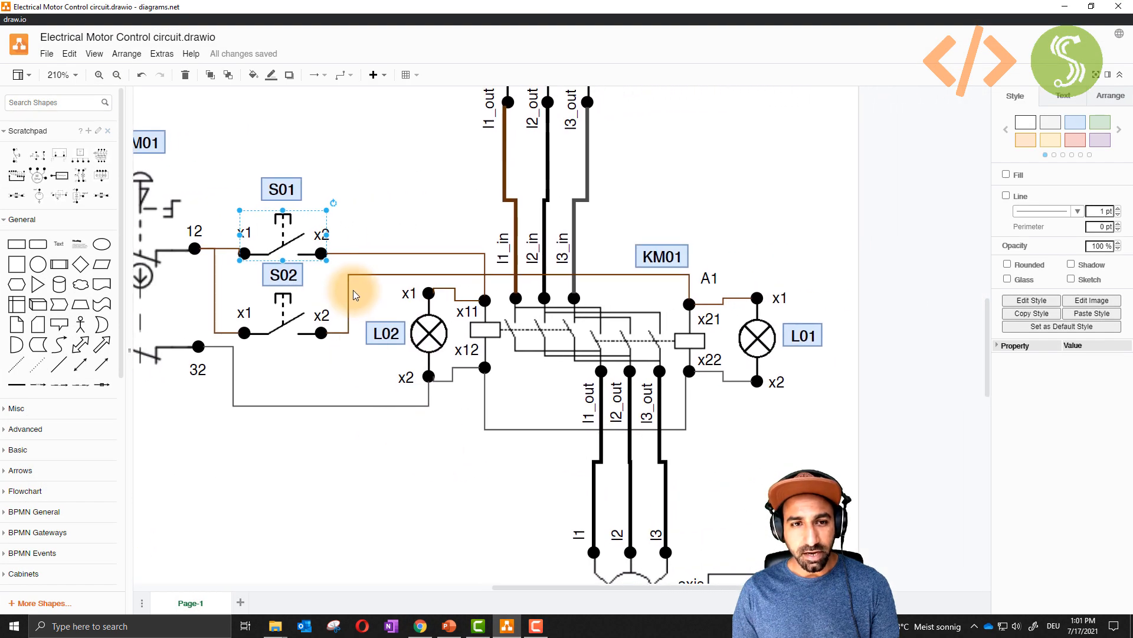
Step: Select switch S02 in the schematic and list S01's x2 connections in Simumatik
left_click(375, 265)
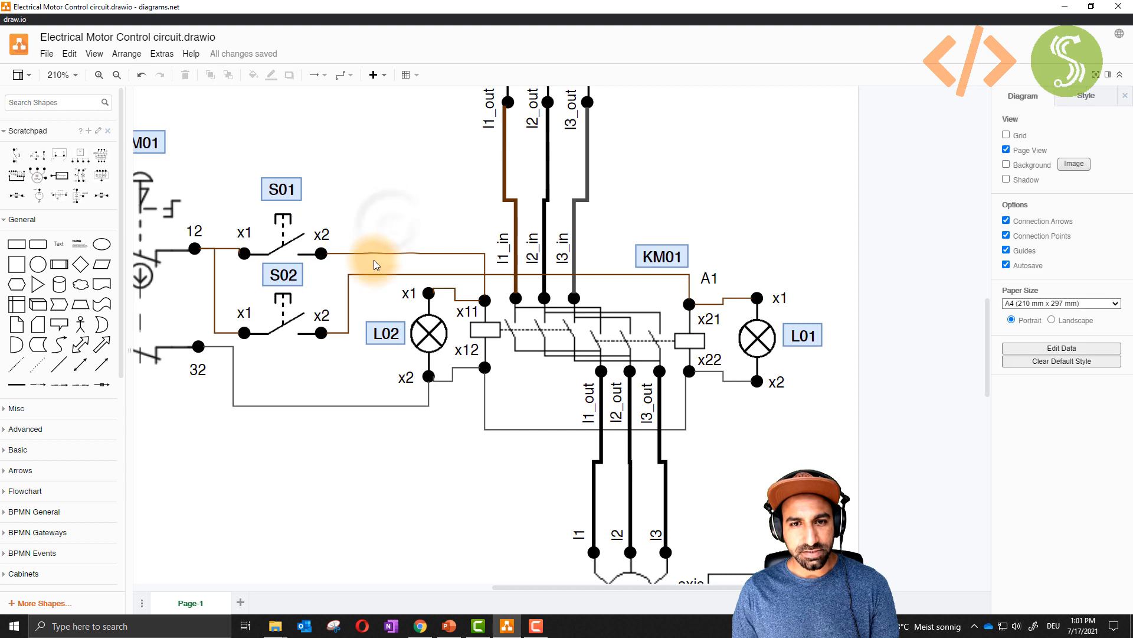
left_click(482, 329)
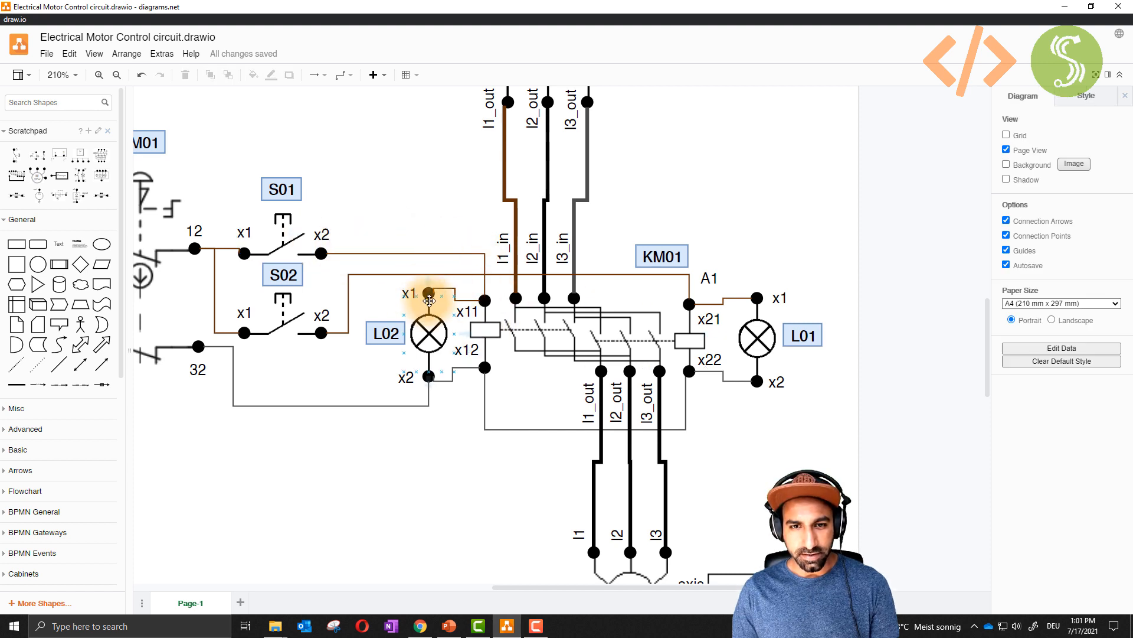
left_click(284, 333)
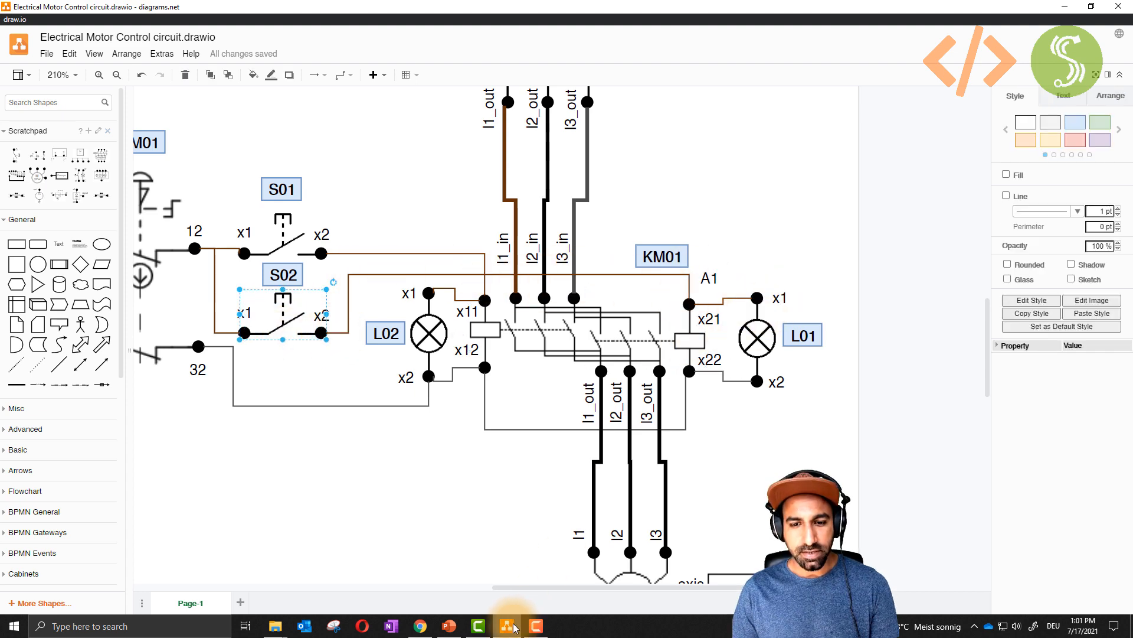
left_click(507, 625)
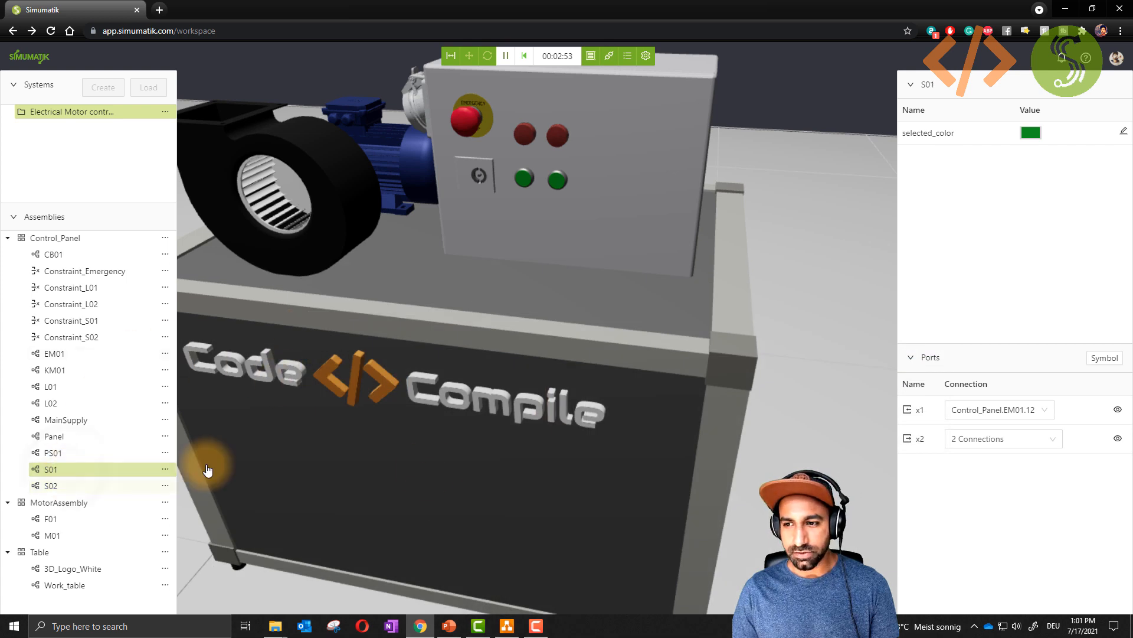
left_click(1003, 438)
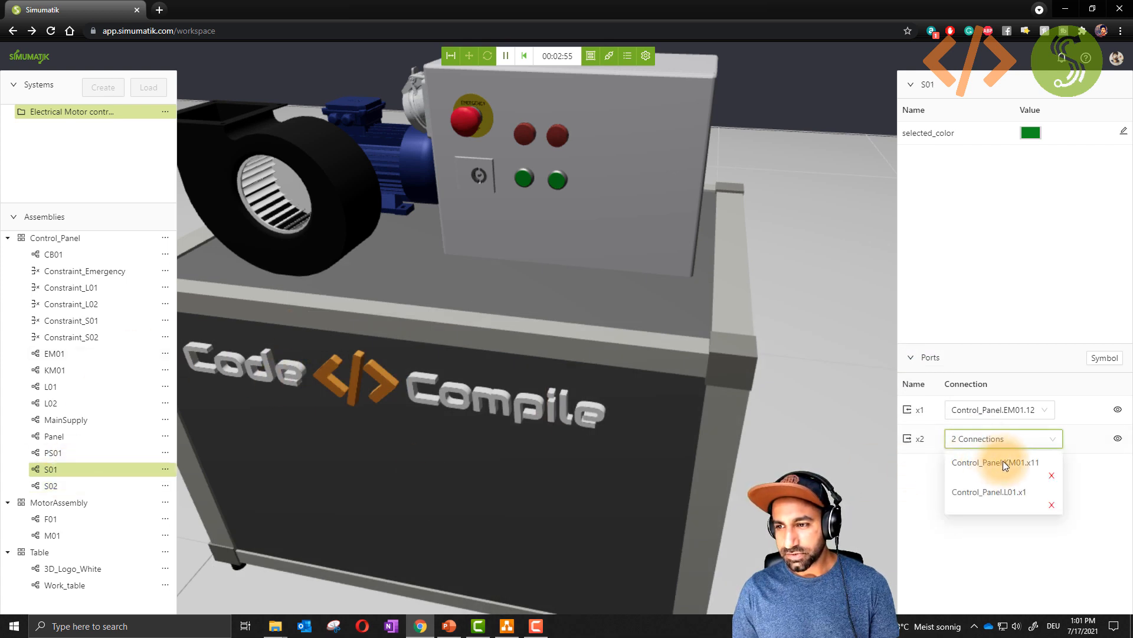
mouse_move(1042, 503)
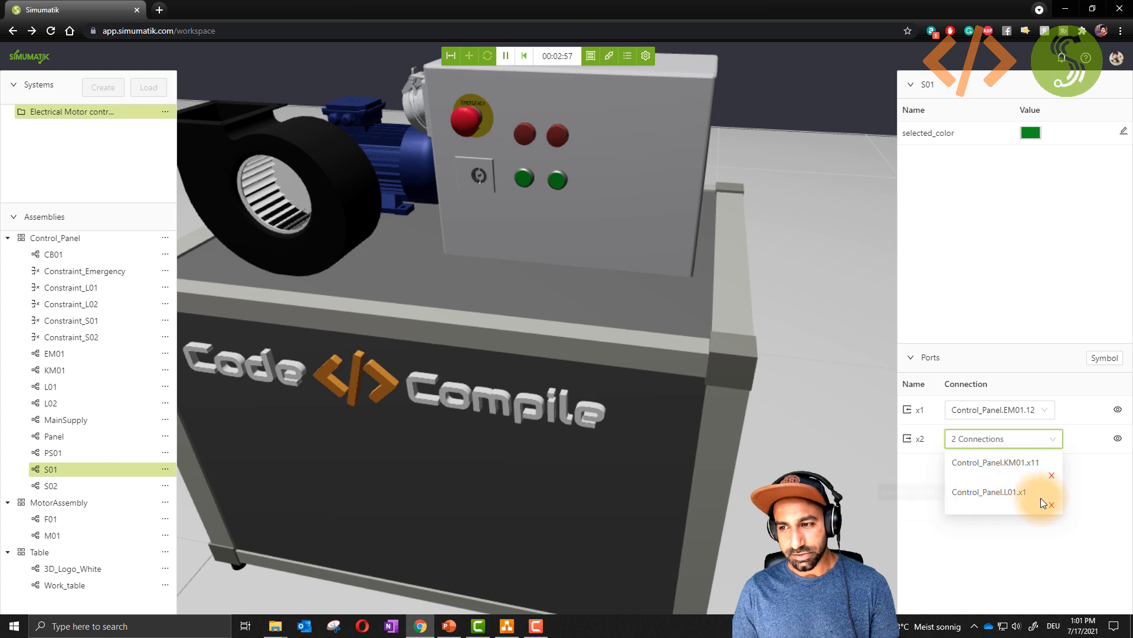
mouse_move(1038, 470)
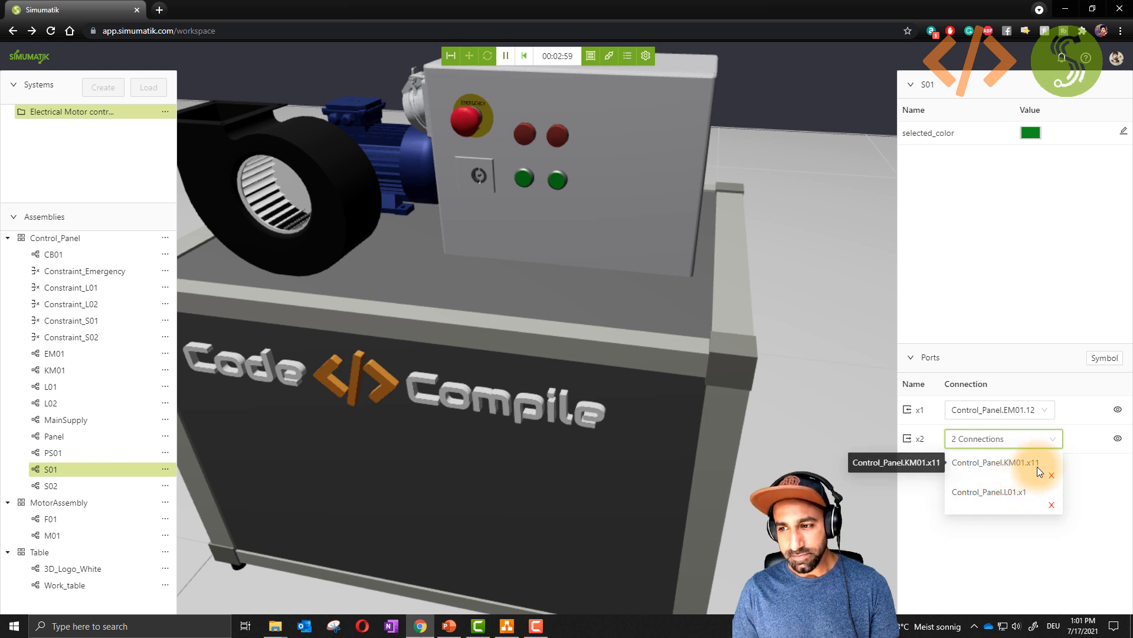
mouse_move(101, 490)
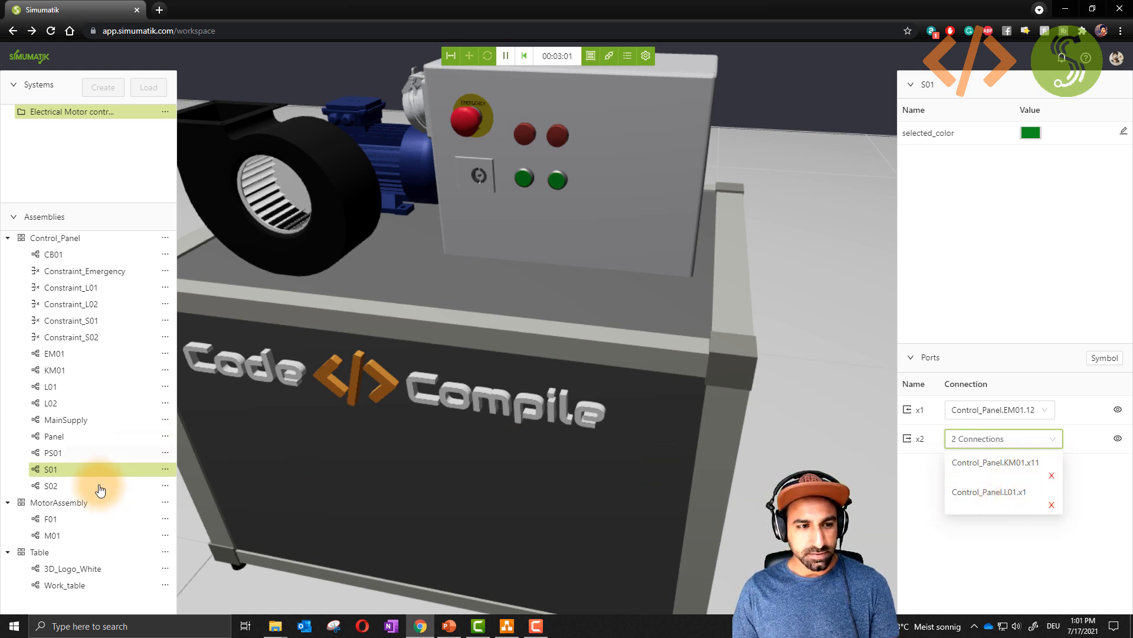
Step: List S02's x2 connections (KM01.x21, L02.x1) and compare with the draw.io lamp labels
left_click(51, 485)
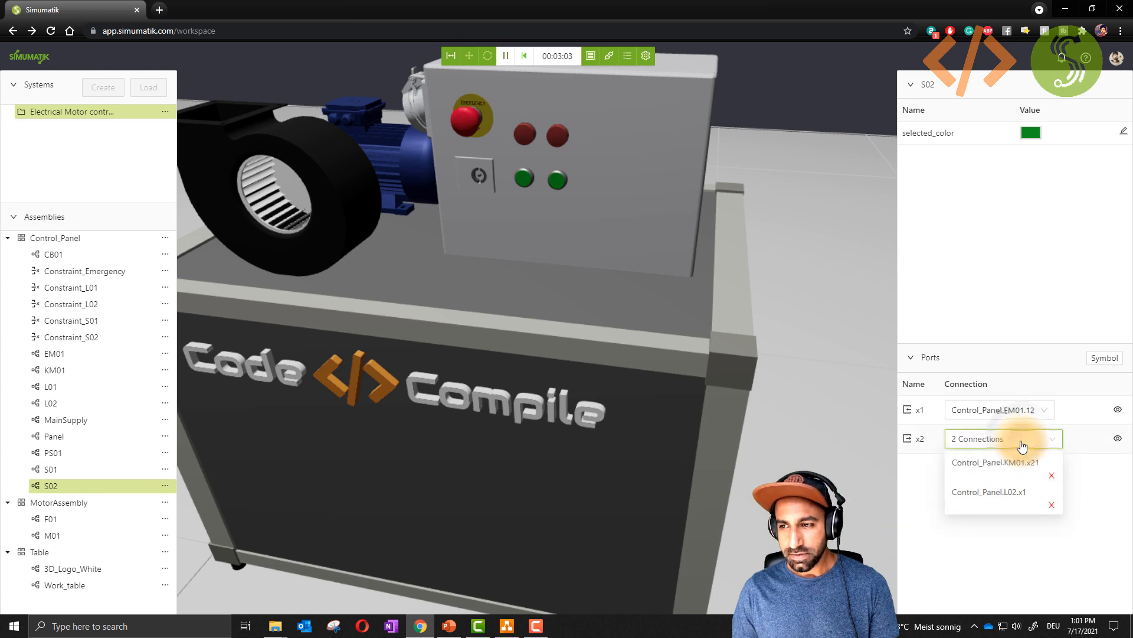
mouse_move(1026, 501)
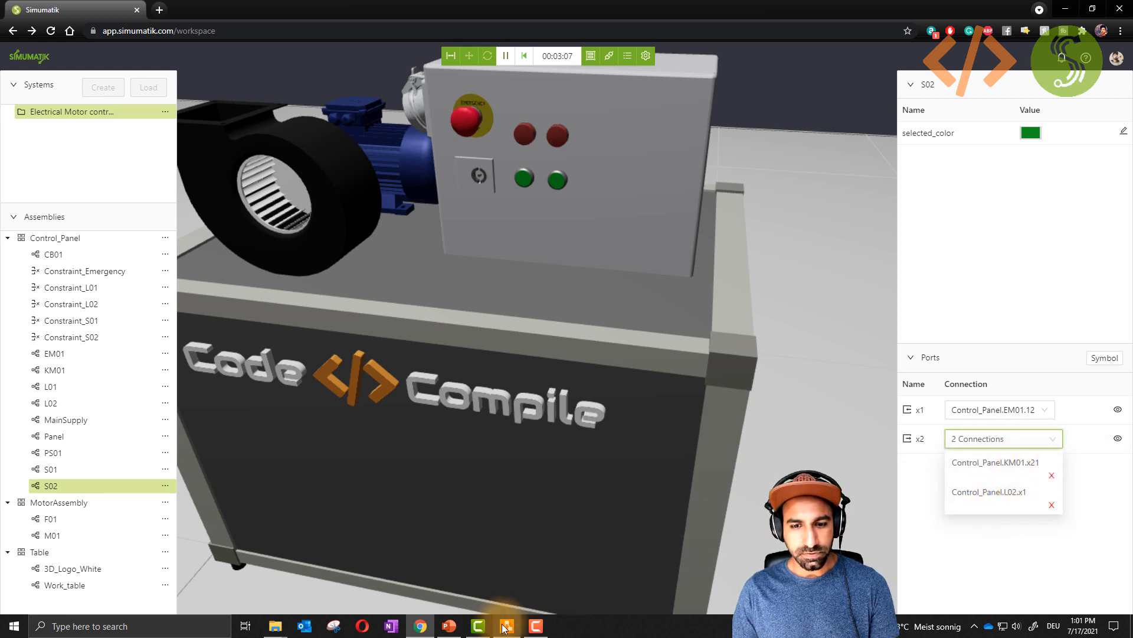
left_click(506, 626)
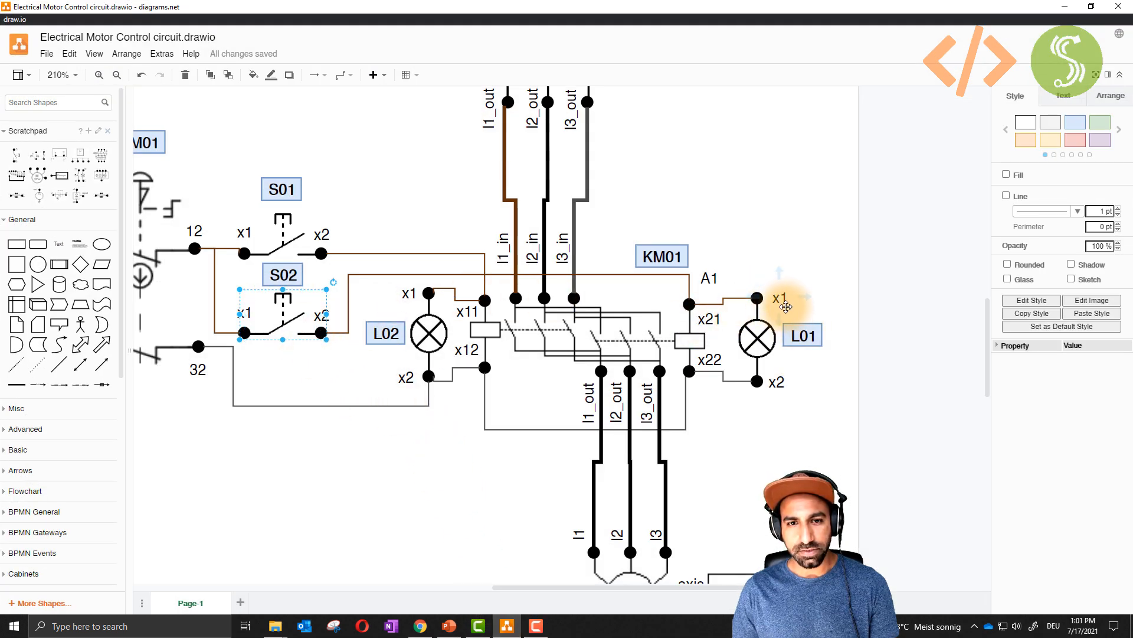
left_click(494, 534)
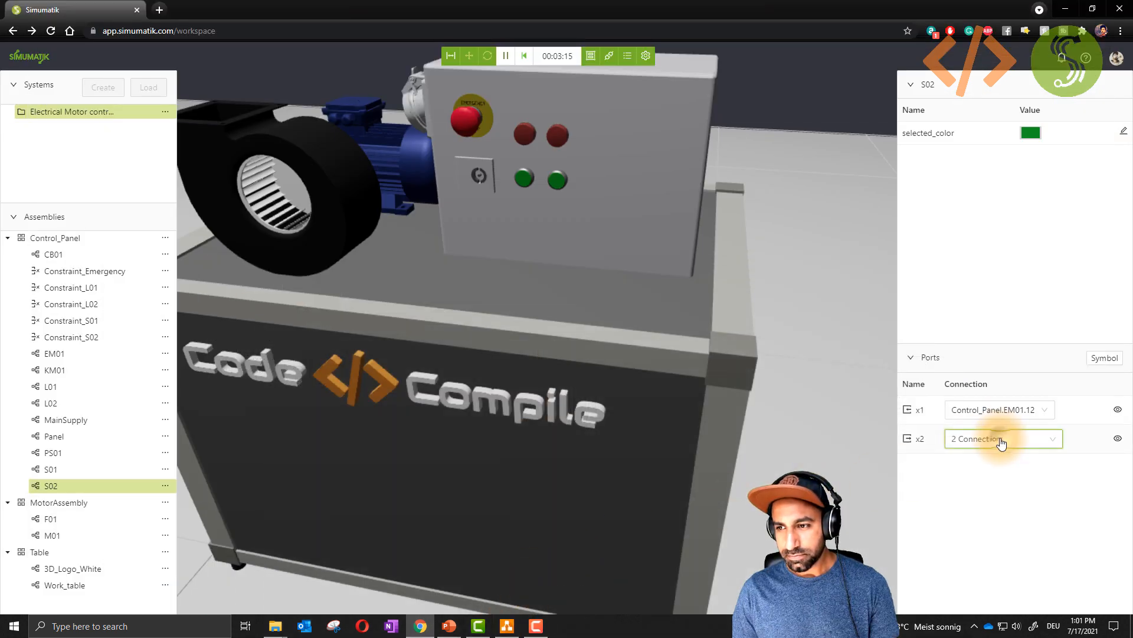
left_click(1002, 438)
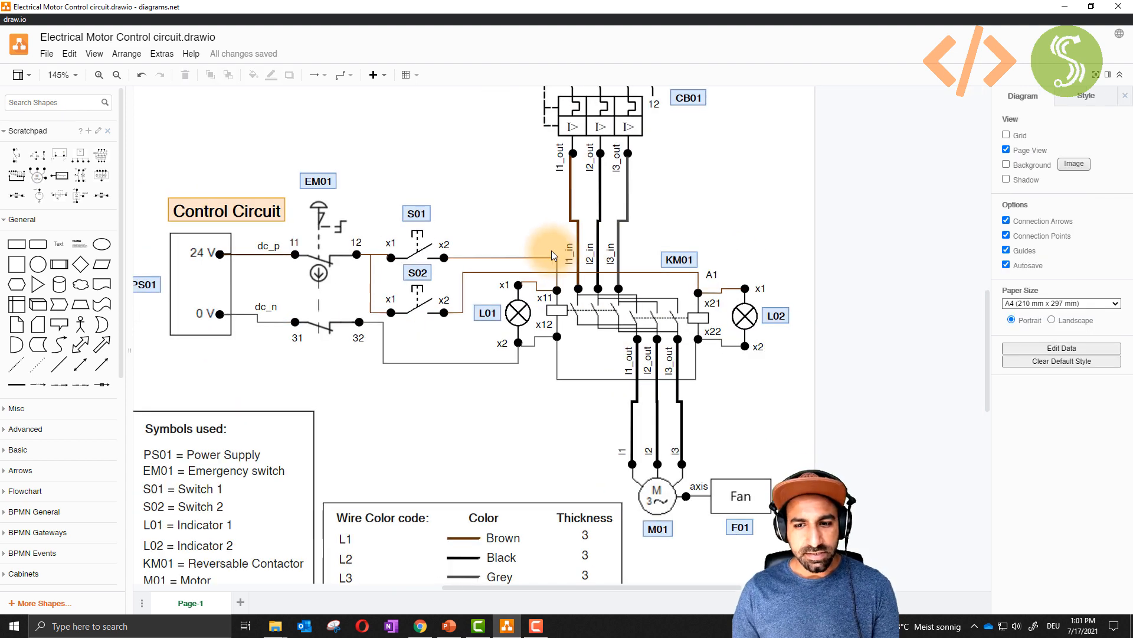
scroll("down", 3)
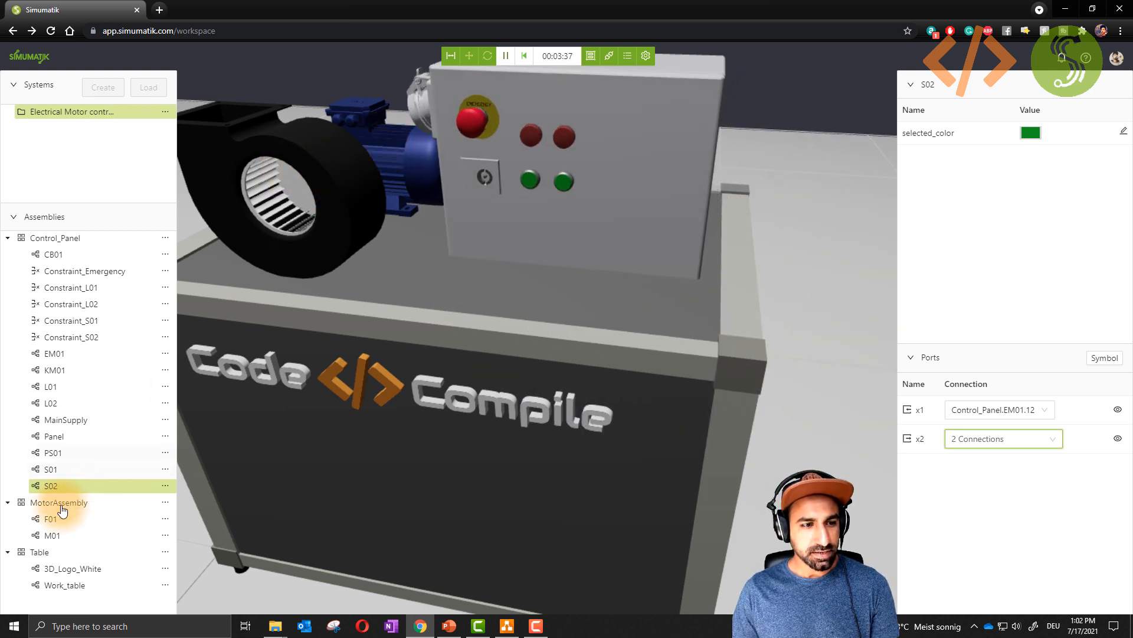
Step: Confirm motor M01's axis connects to fan F01's motor_axis port
left_click(51, 534)
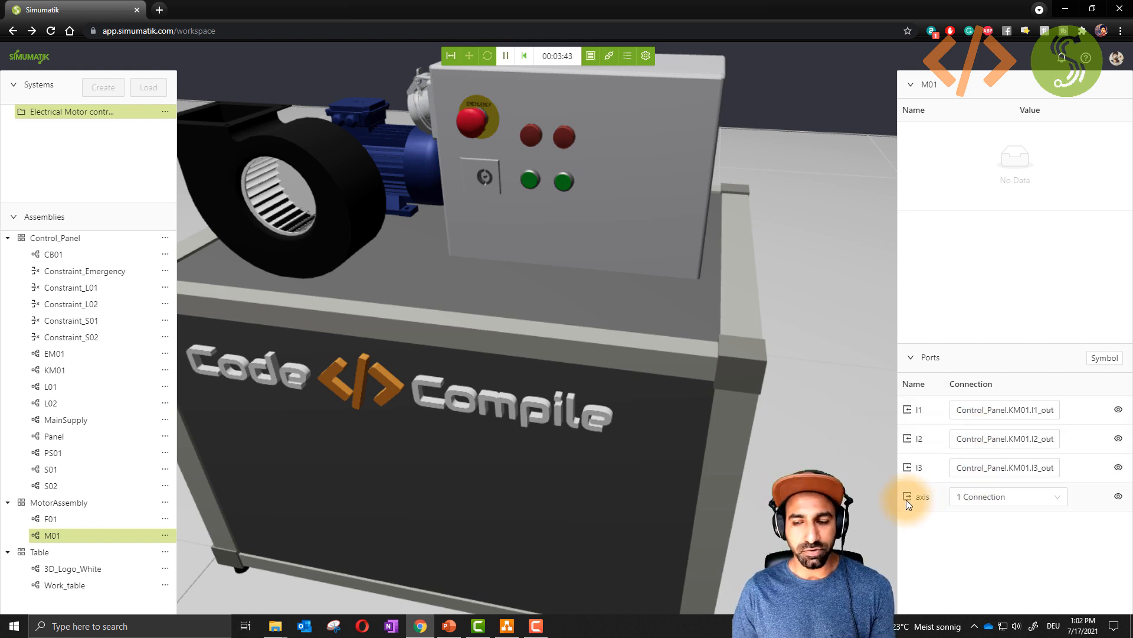
left_click(1006, 497)
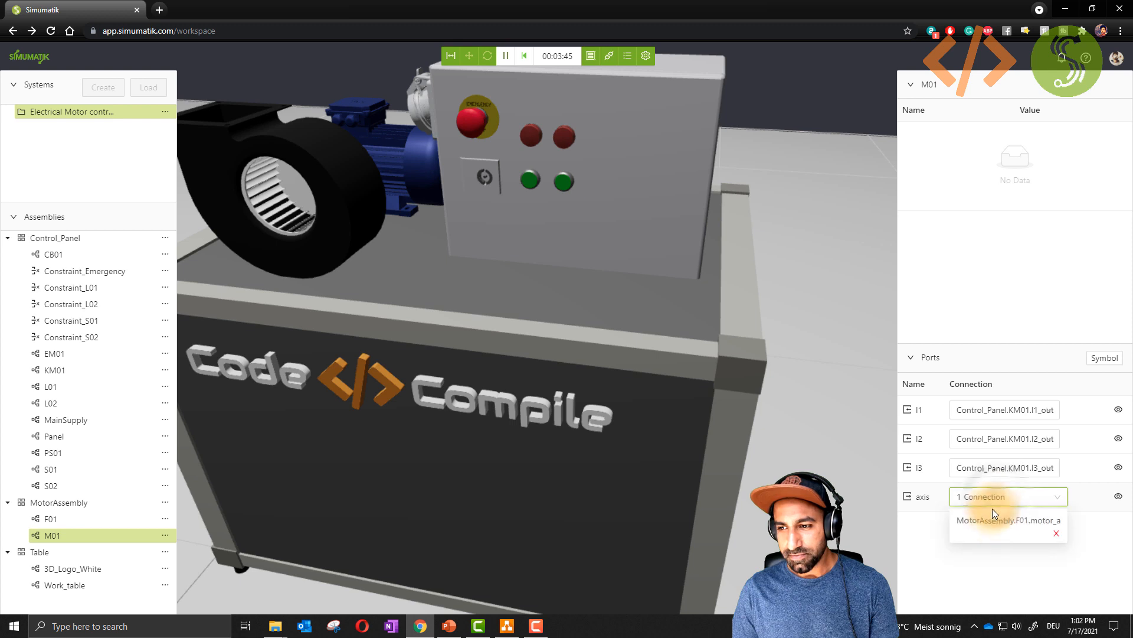
left_click(51, 518)
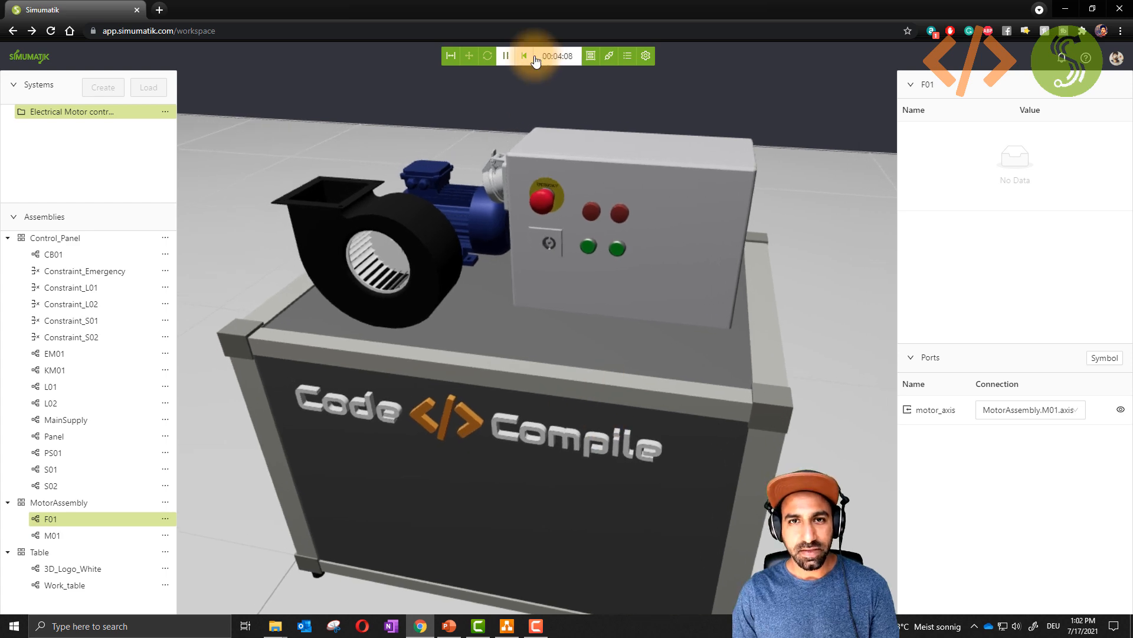
Step: Reset the emulation and start the simulation running again
left_click(523, 56)
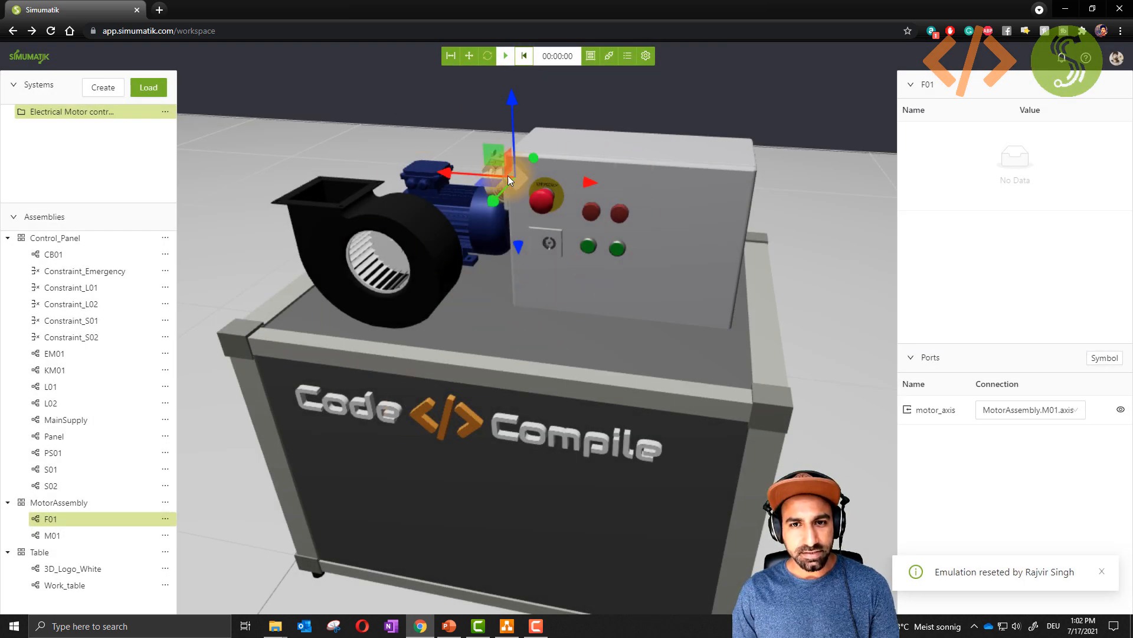
left_click(506, 55)
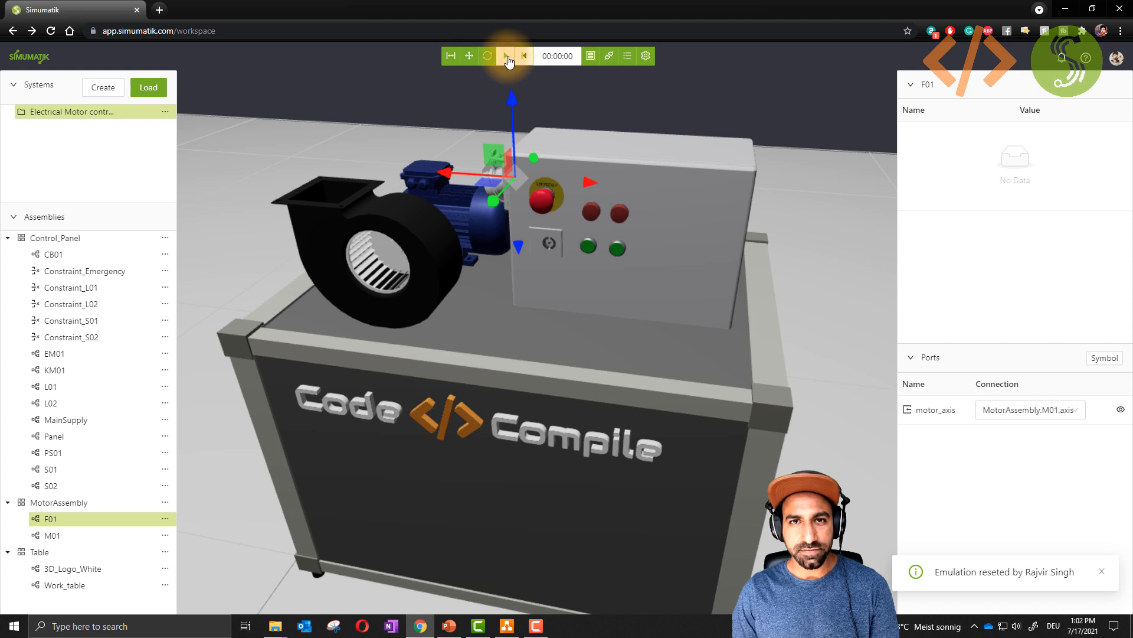
left_click(505, 55)
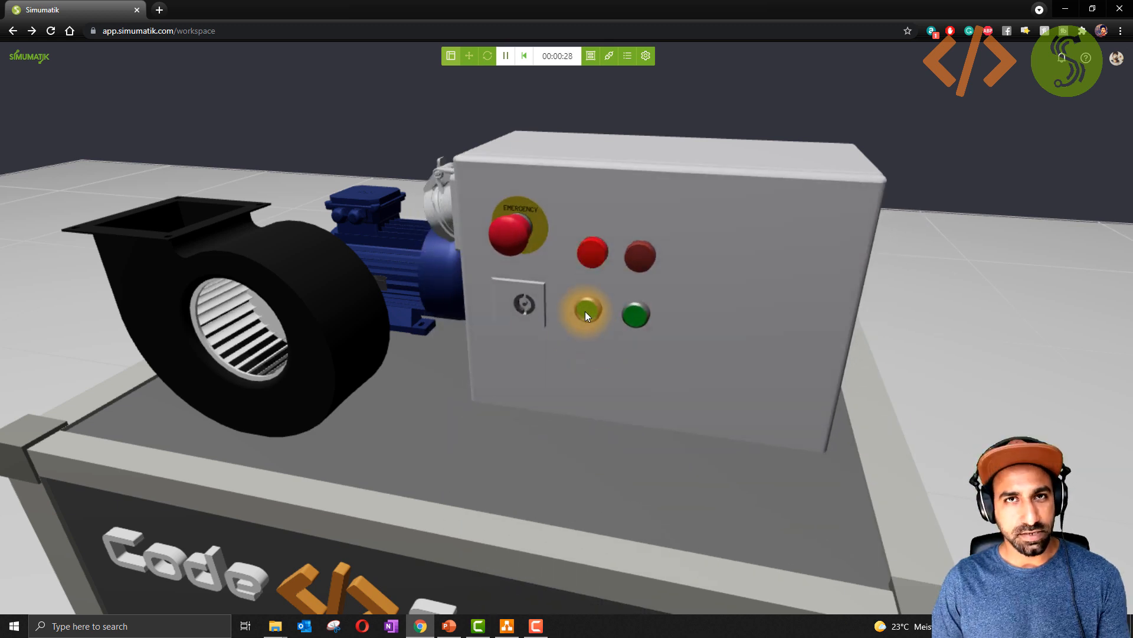
Step: Run the motor with the left green button, then reverse it with the right one
left_click(586, 314)
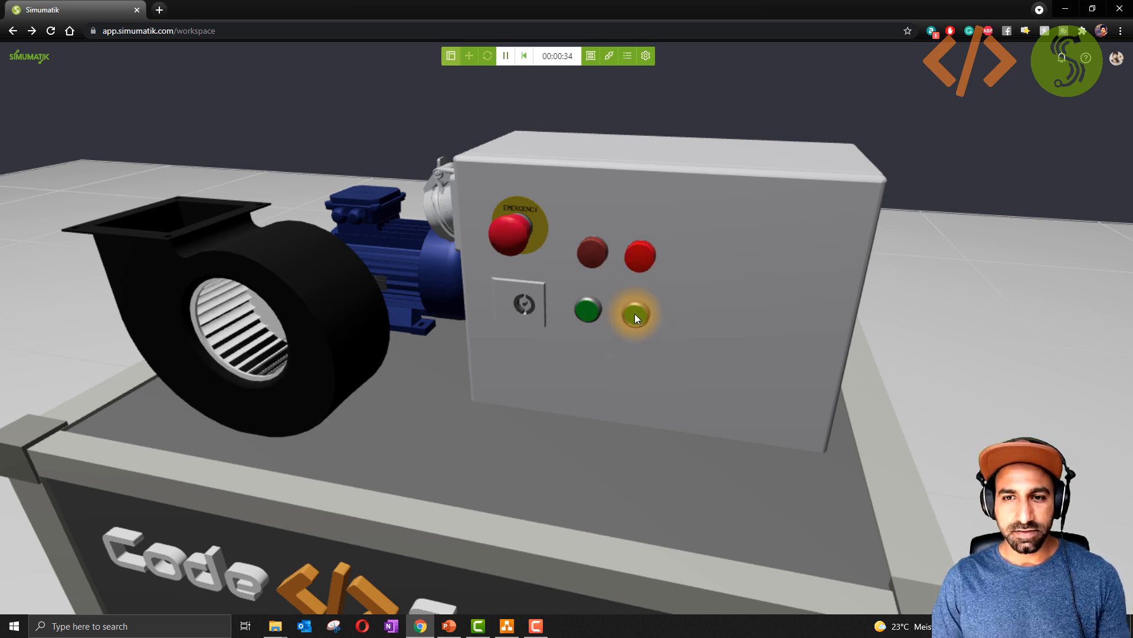
left_click(636, 315)
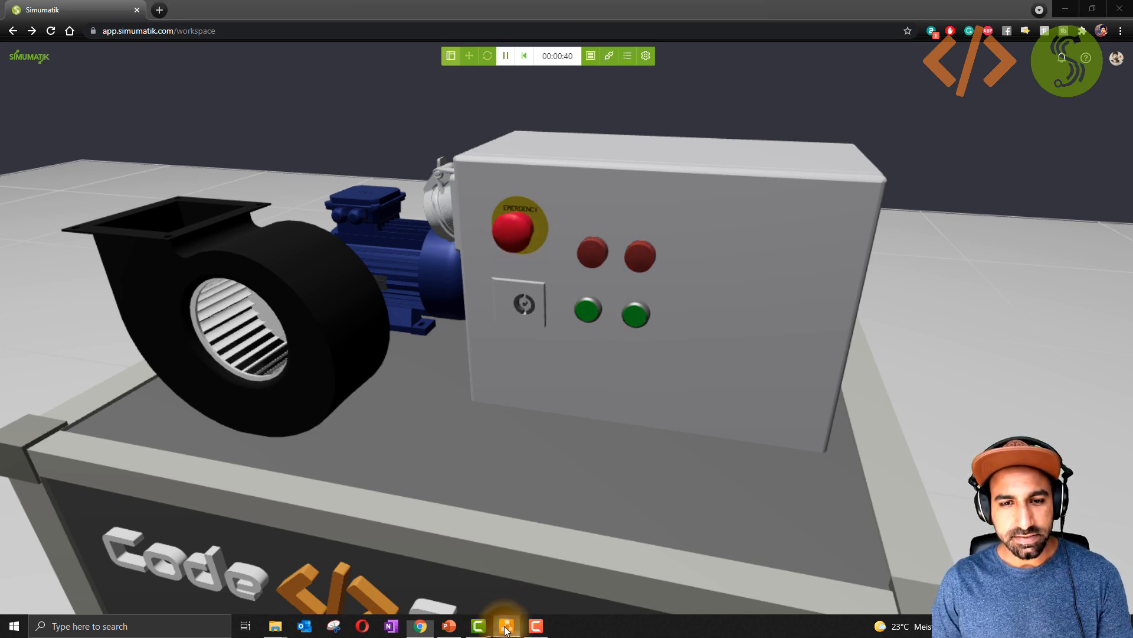
left_click(506, 626)
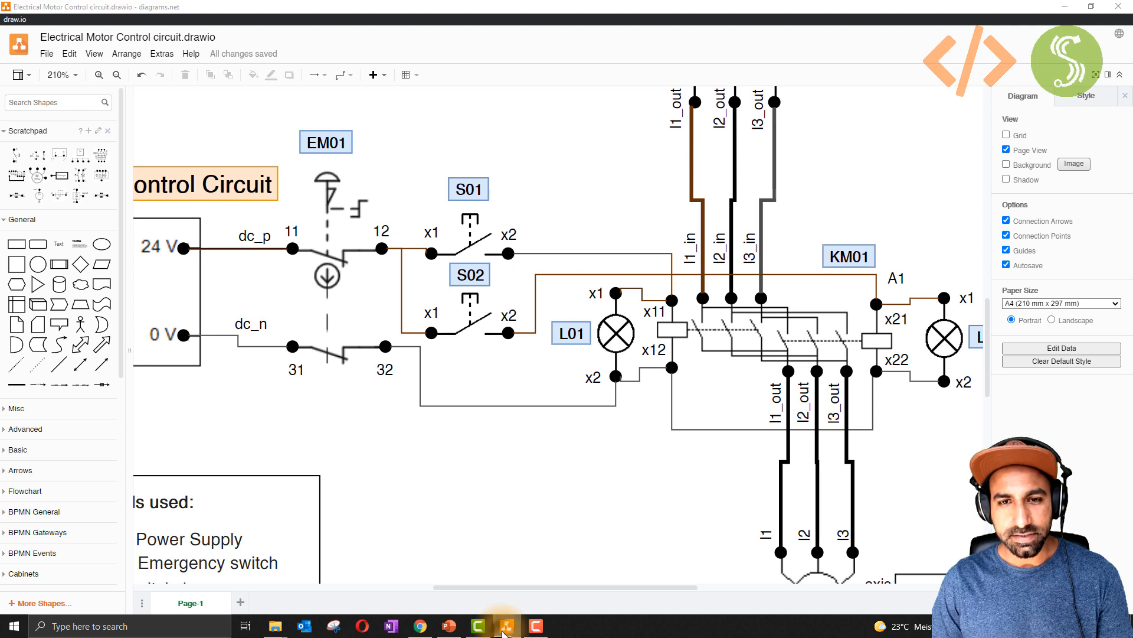
left_click(504, 626)
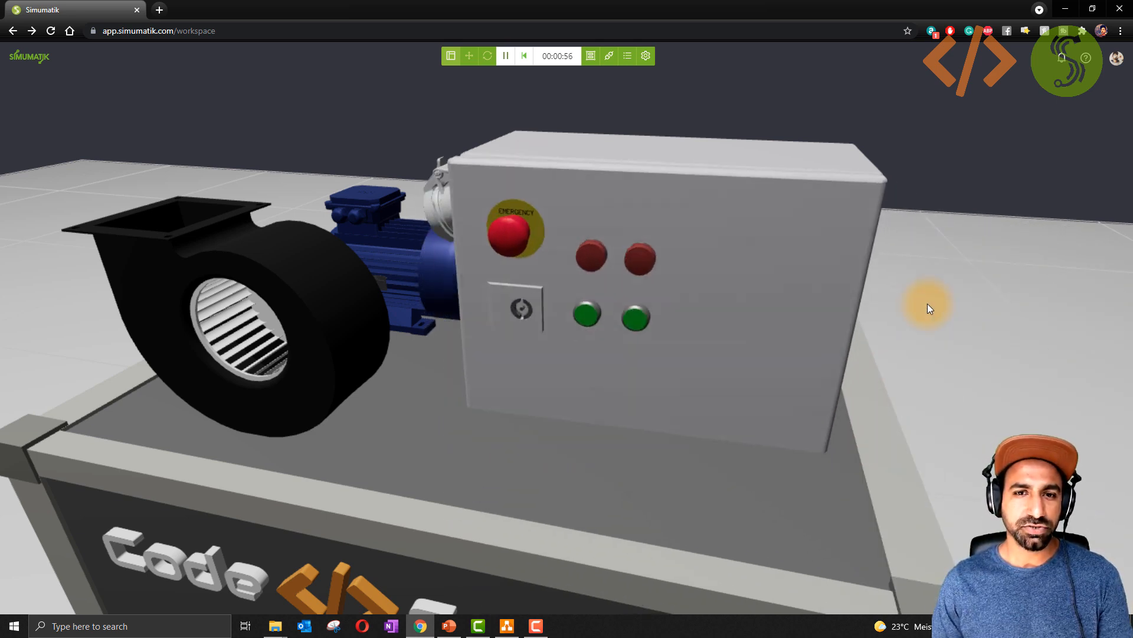
Step: Start the fan motor again with the green run push button on the control panel
left_click(516, 233)
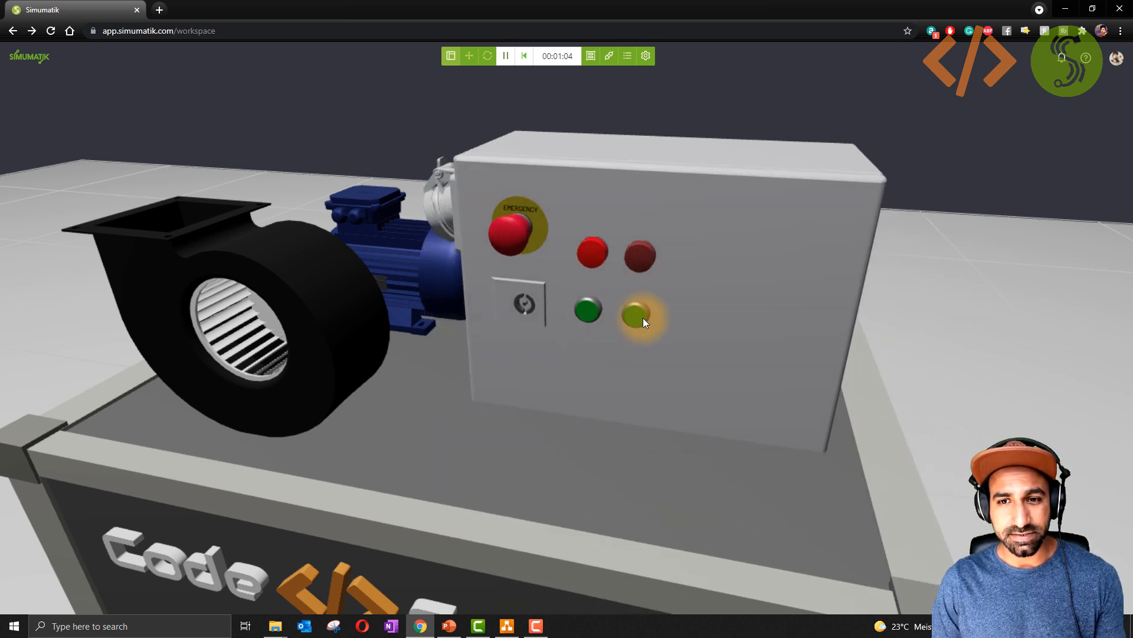
left_click(587, 310)
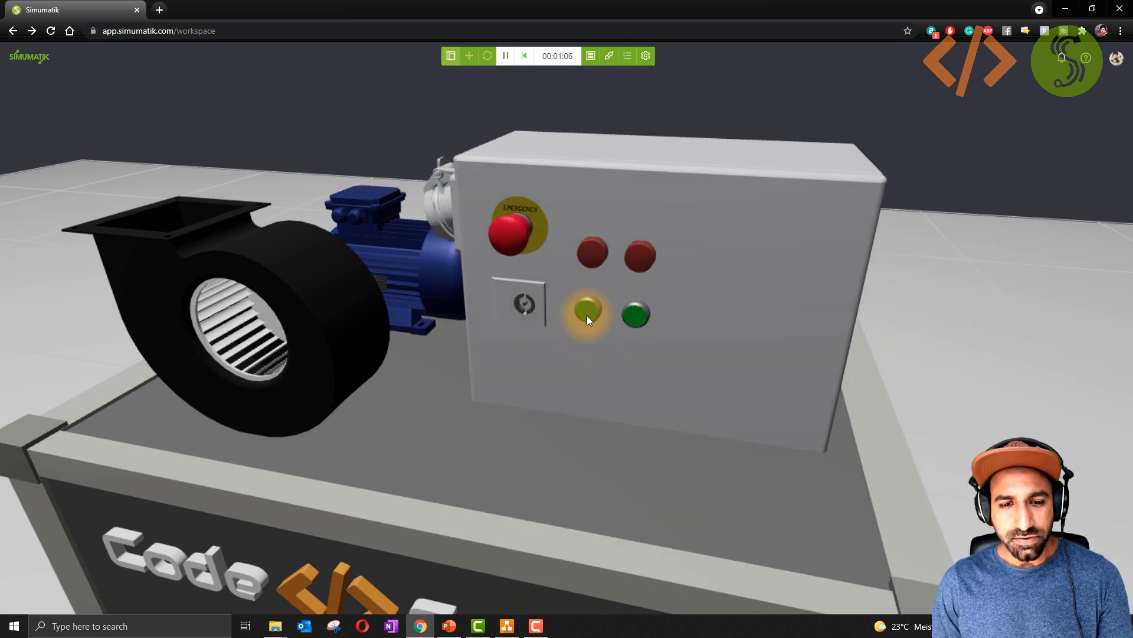